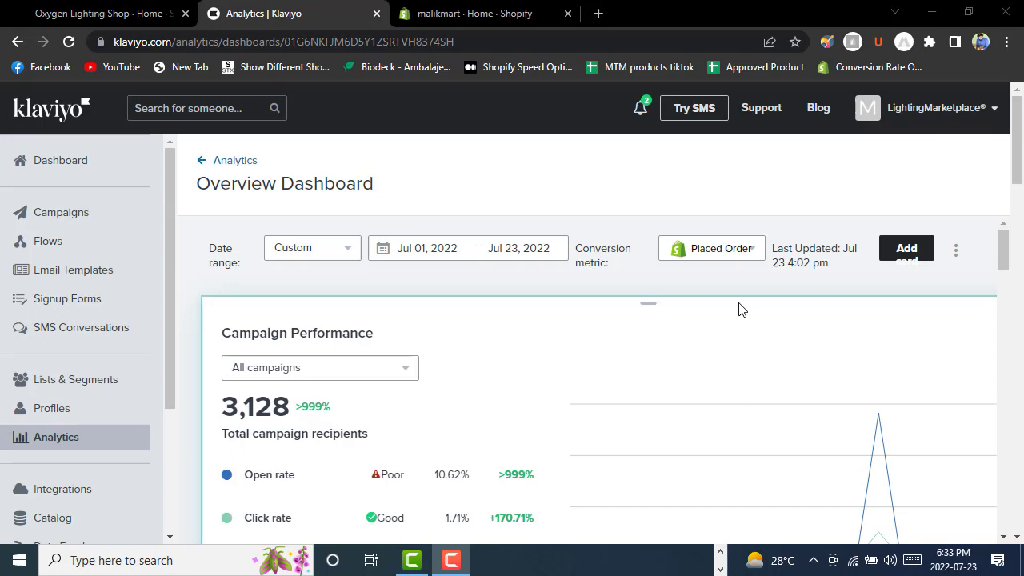
mouse_move(531, 325)
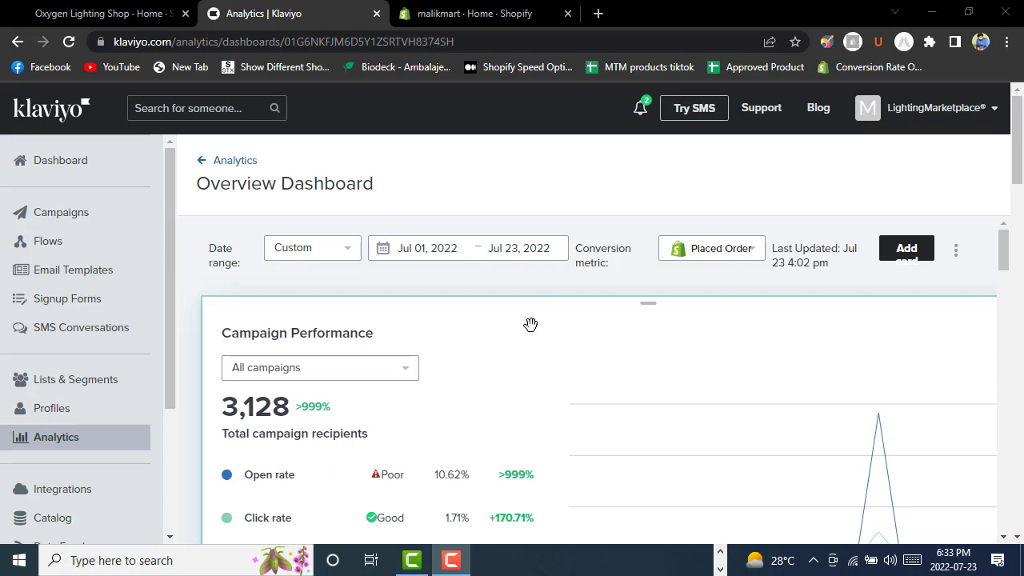
Scroll through the Shopify admin home to review the store overview.
scroll("down", 3)
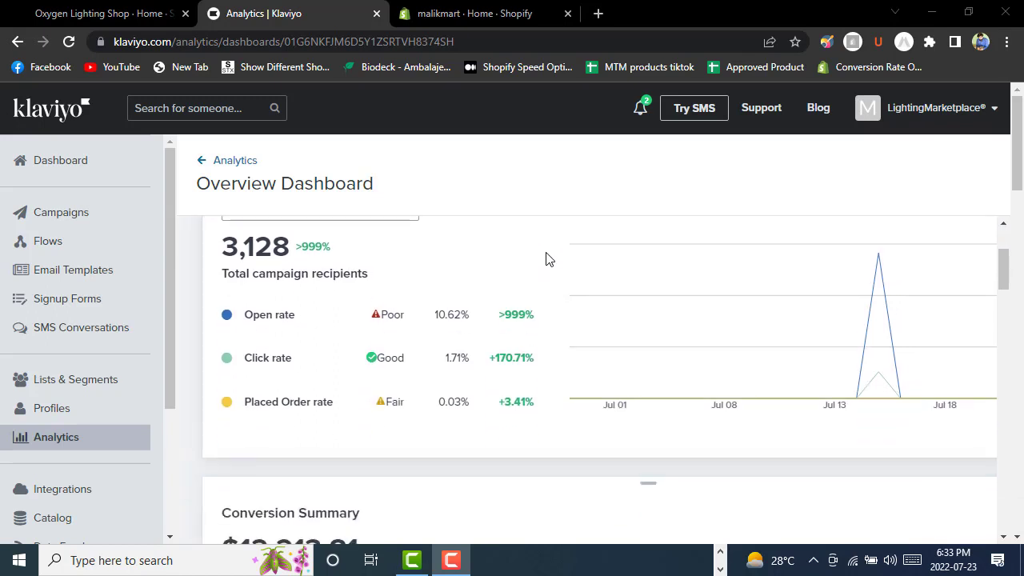
scroll("up", 3)
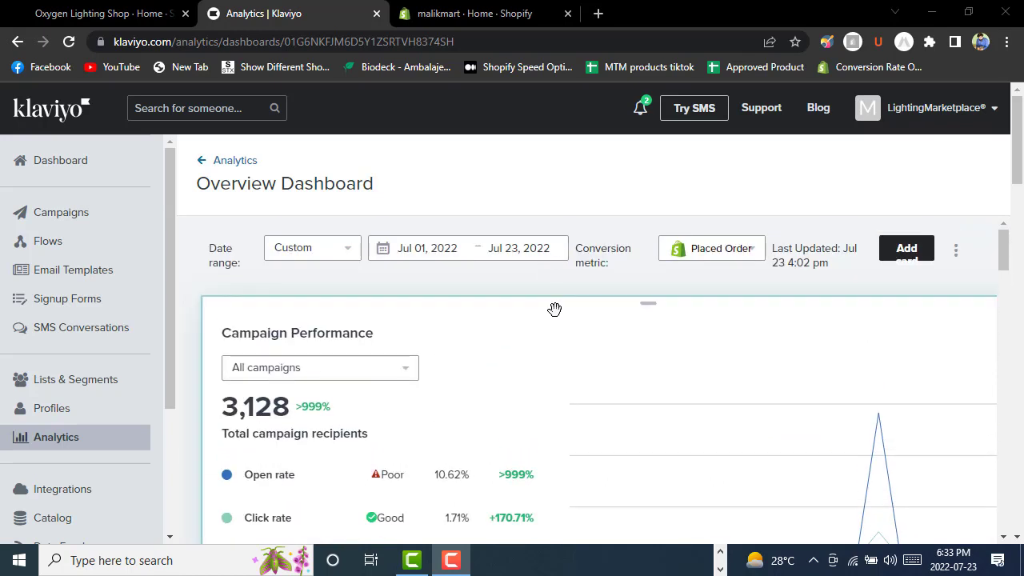
scroll("down", 3)
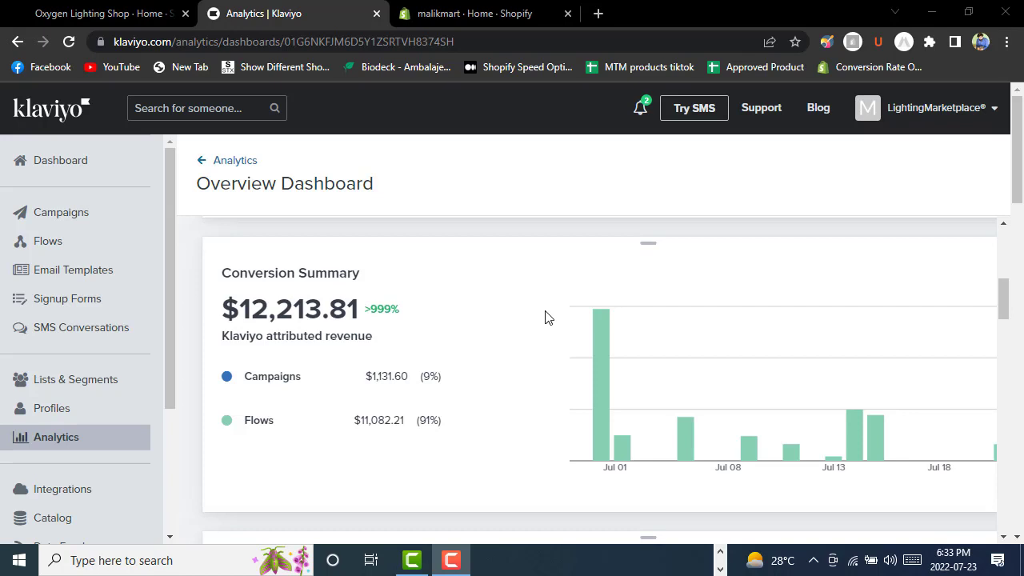
mouse_move(477, 304)
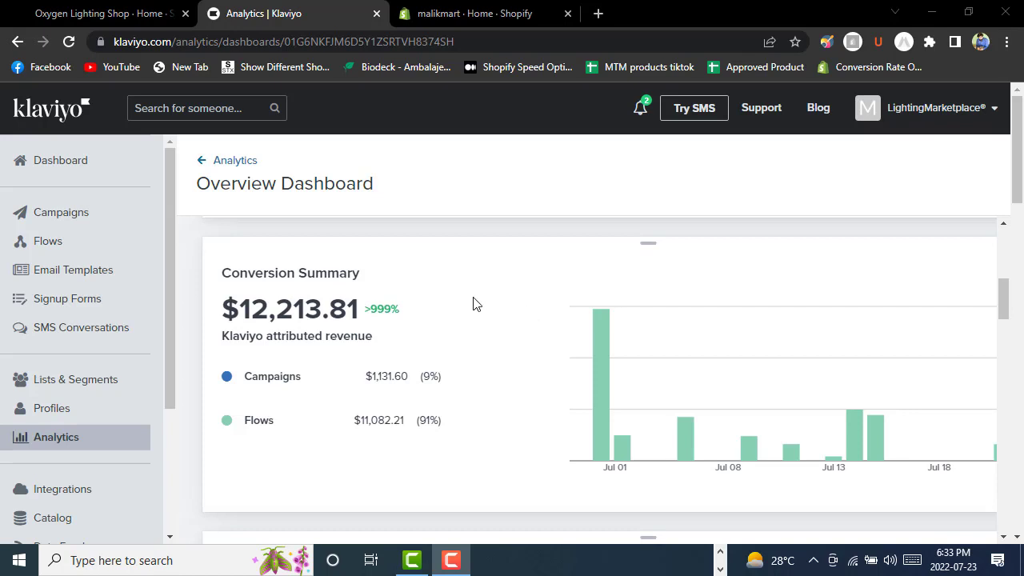
scroll("down", 3)
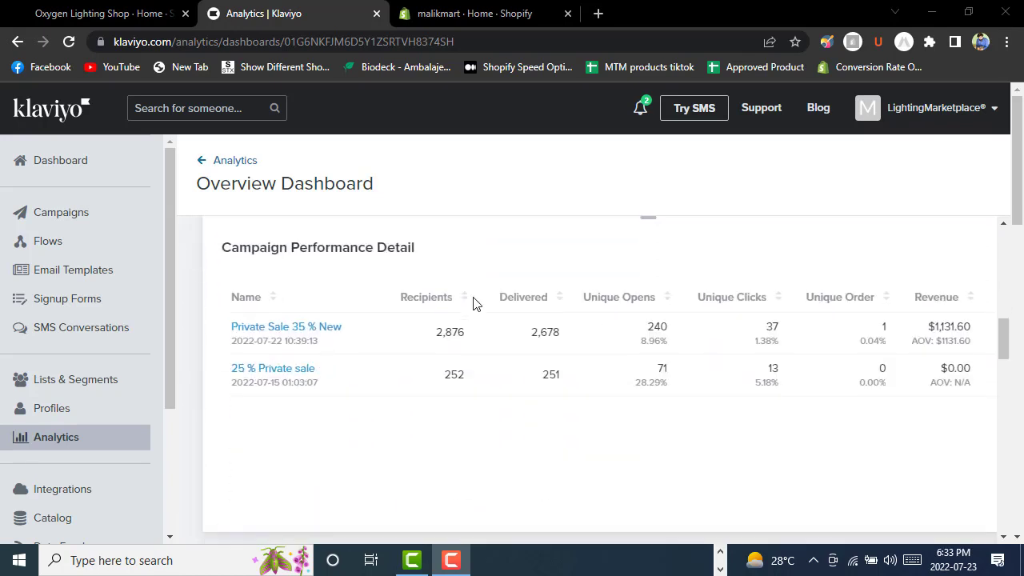
scroll("down", 3)
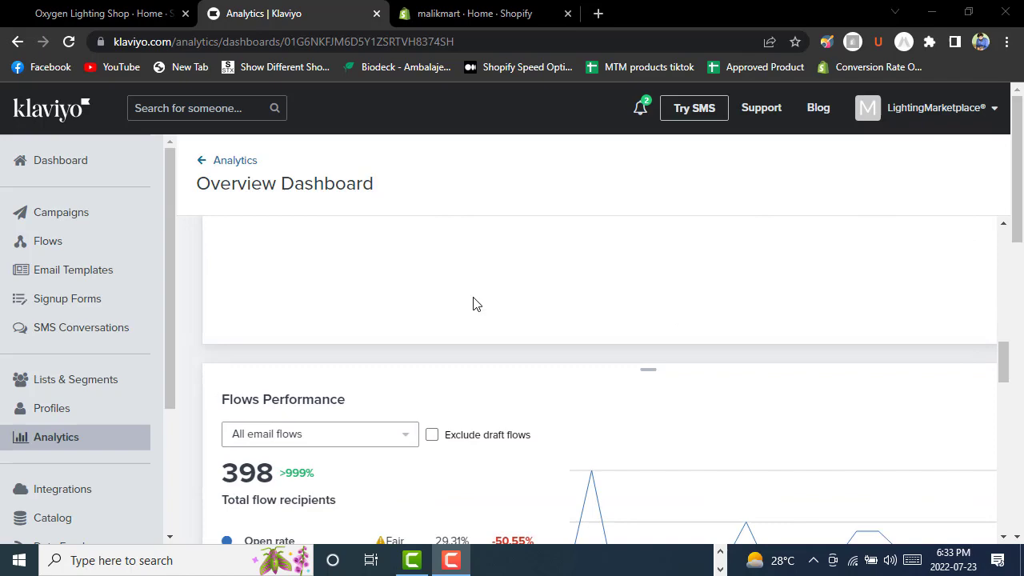
scroll("down", 3)
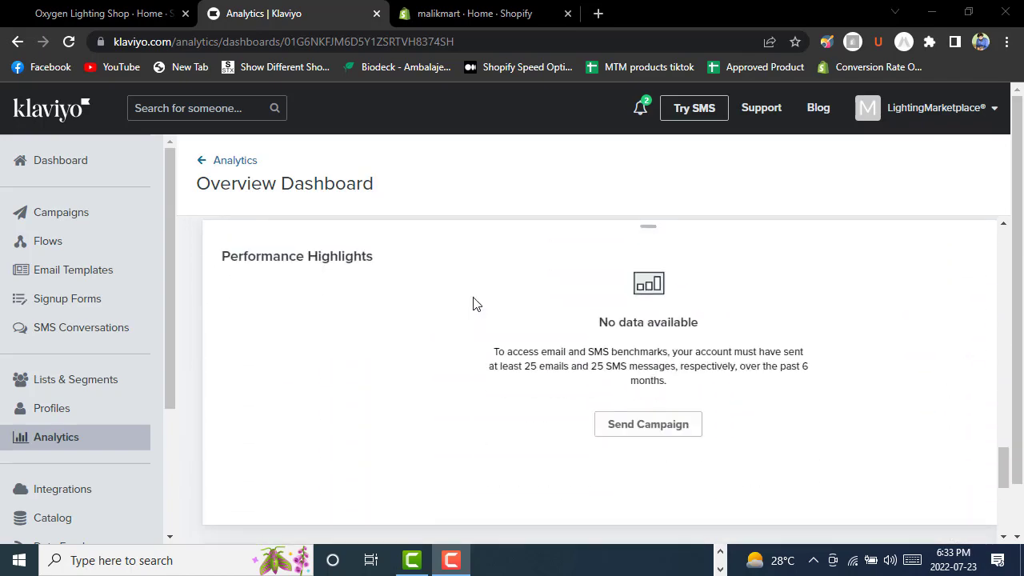
scroll("down", 3)
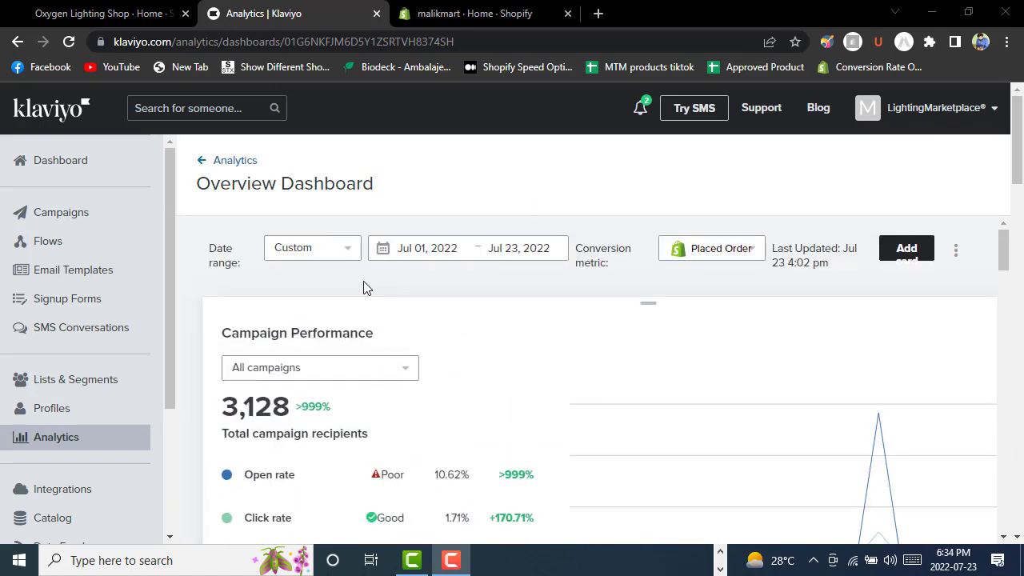
mouse_move(65, 204)
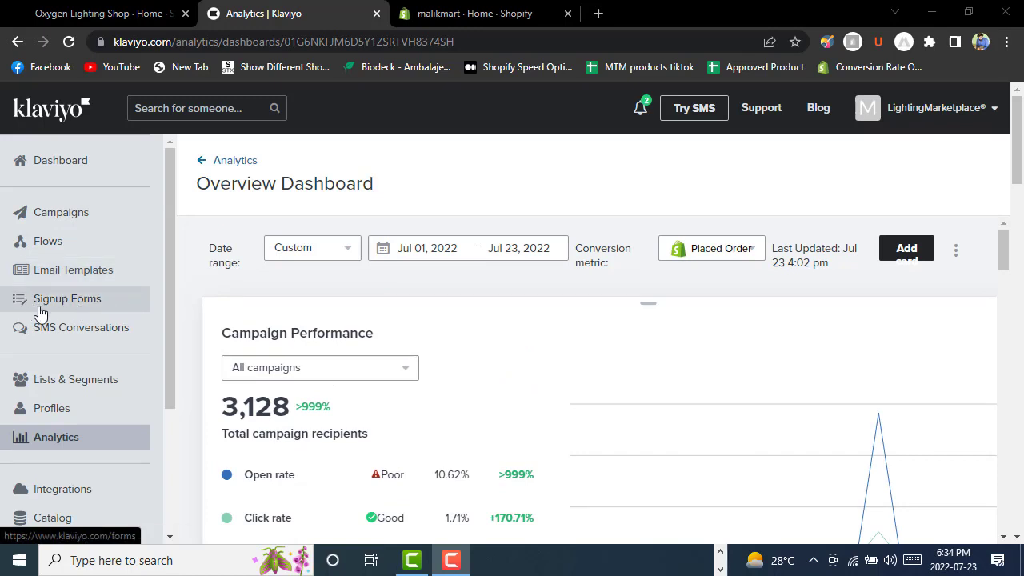
mouse_move(160, 336)
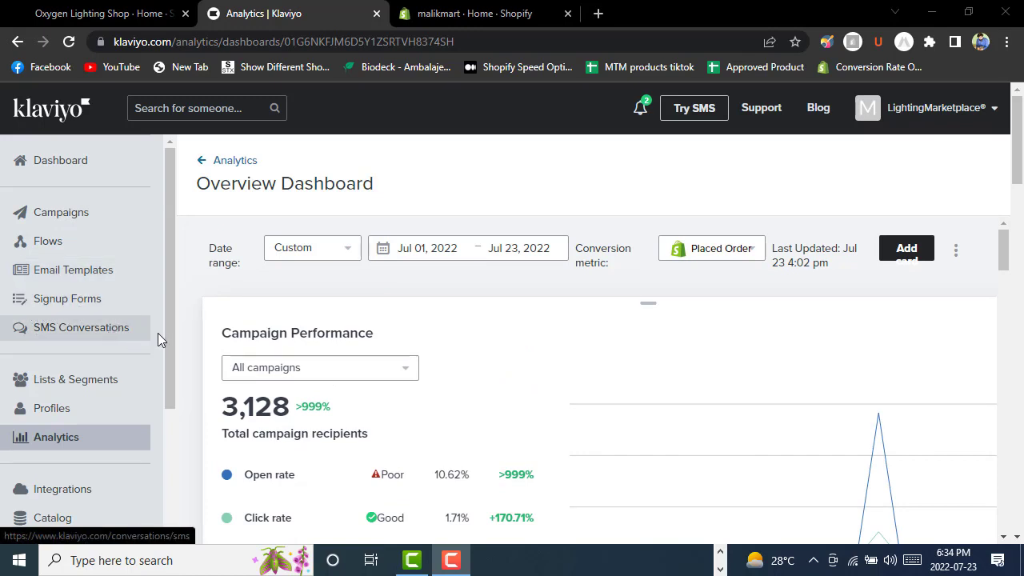
scroll("down", 3)
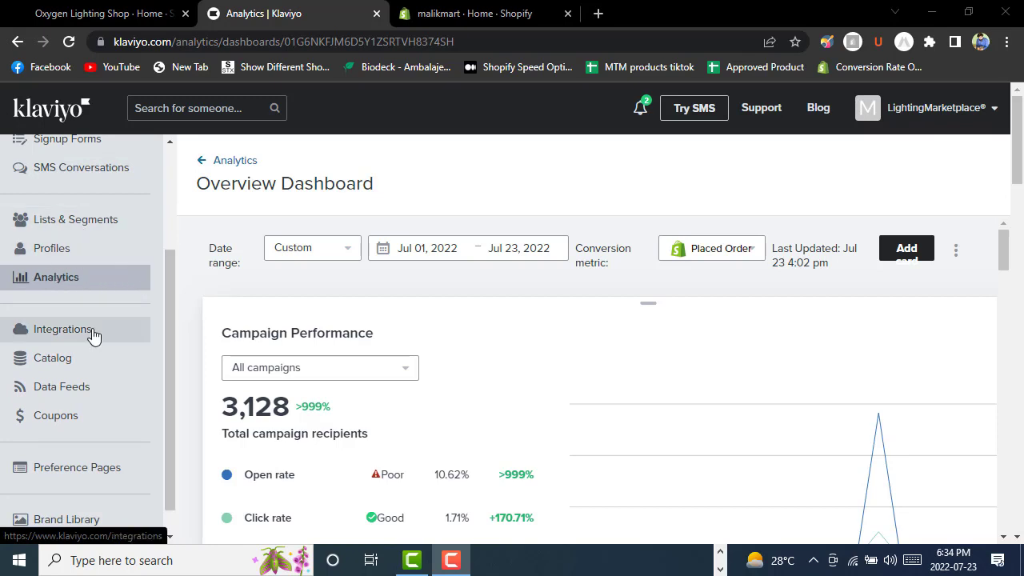
mouse_move(115, 408)
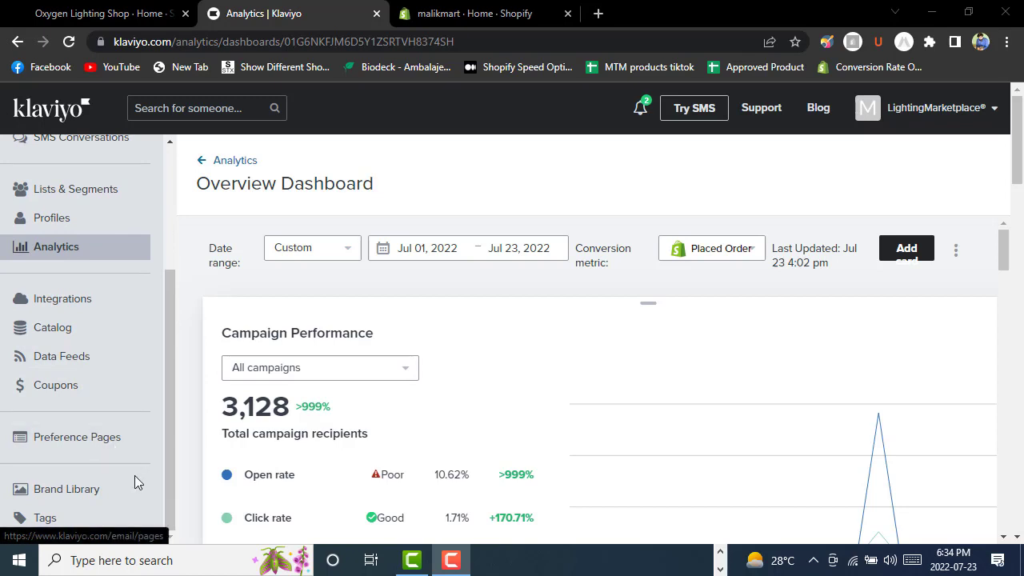
mouse_move(521, 407)
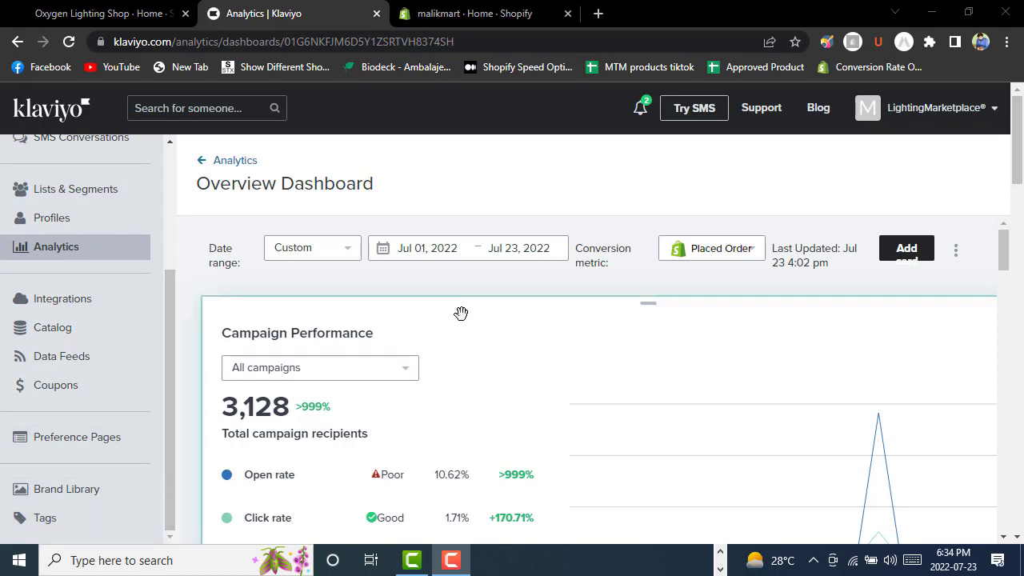
mouse_move(504, 293)
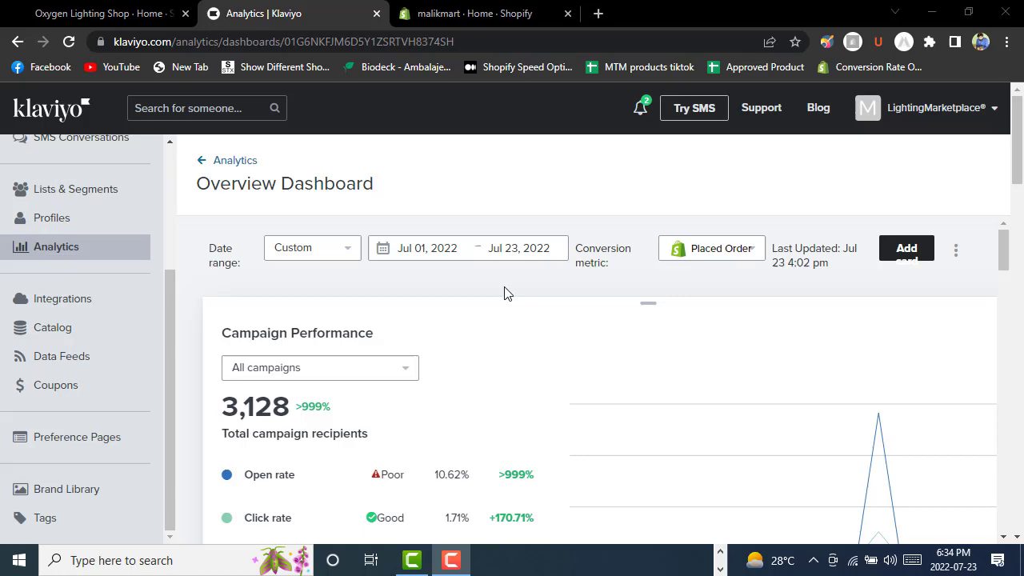
mouse_move(511, 288)
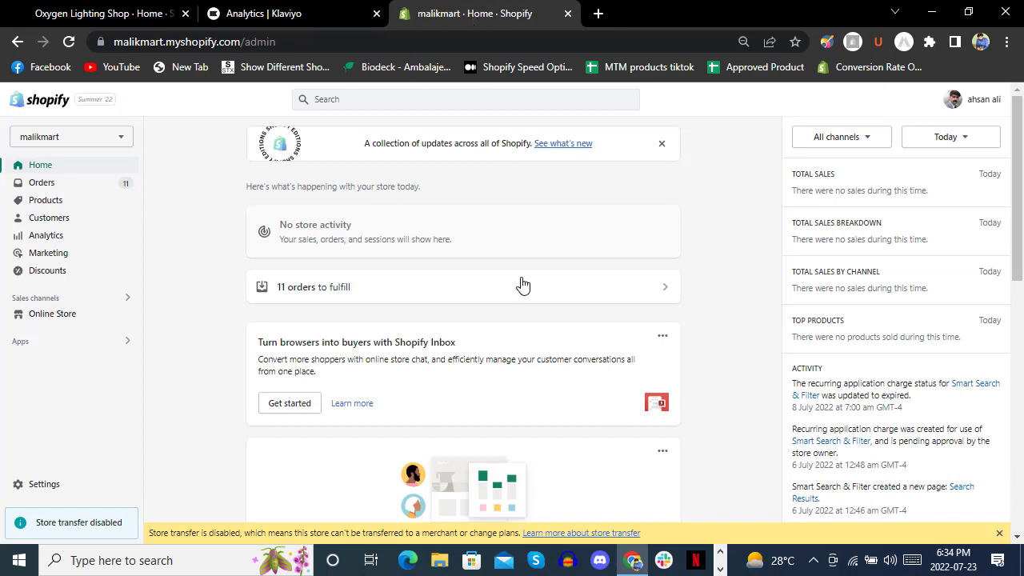
mouse_move(19, 355)
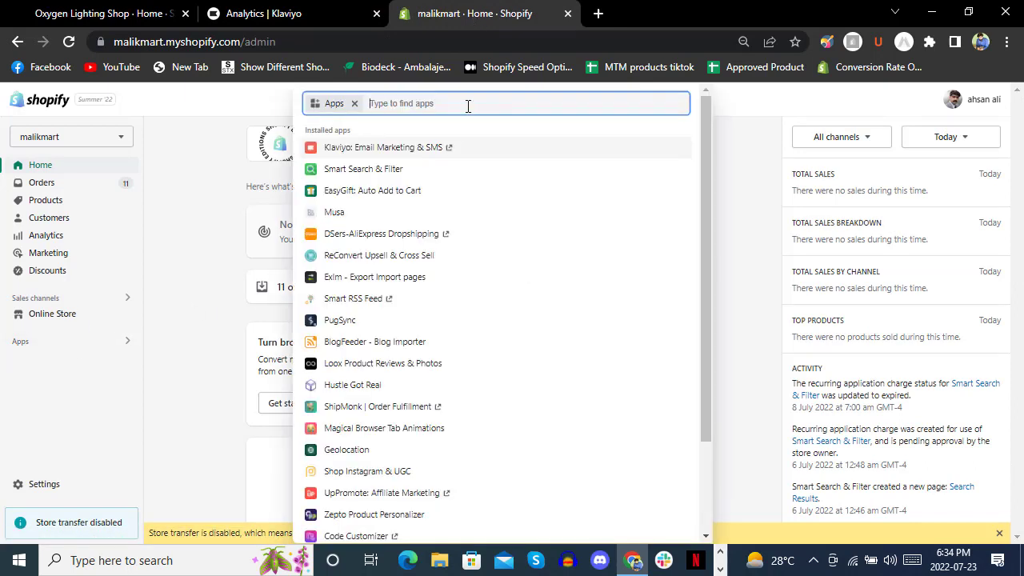
scroll("down", 3)
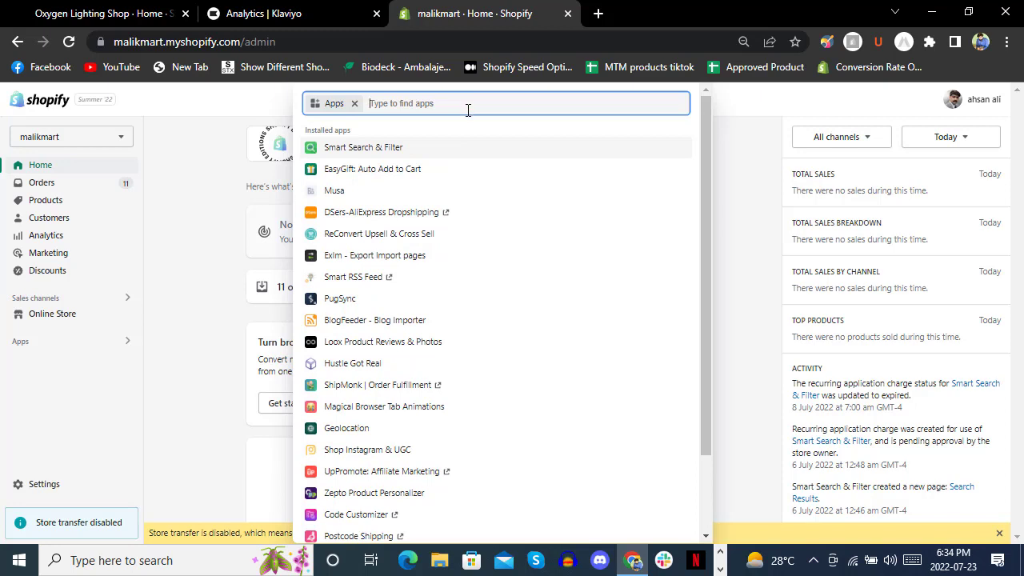
scroll("down", 3)
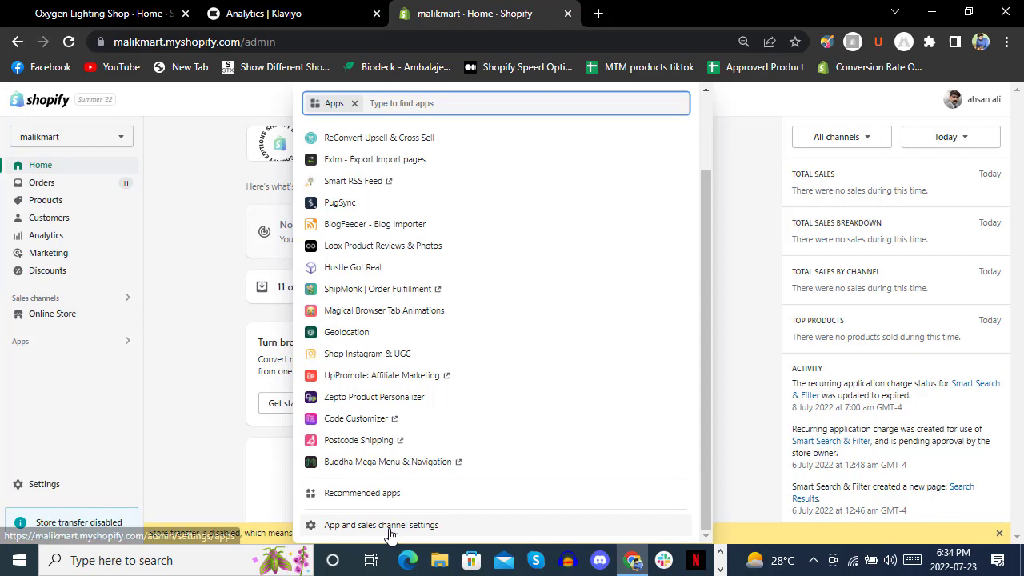
Go to App and sales channel settings and head to the Shopify App Store.
left_click(380, 525)
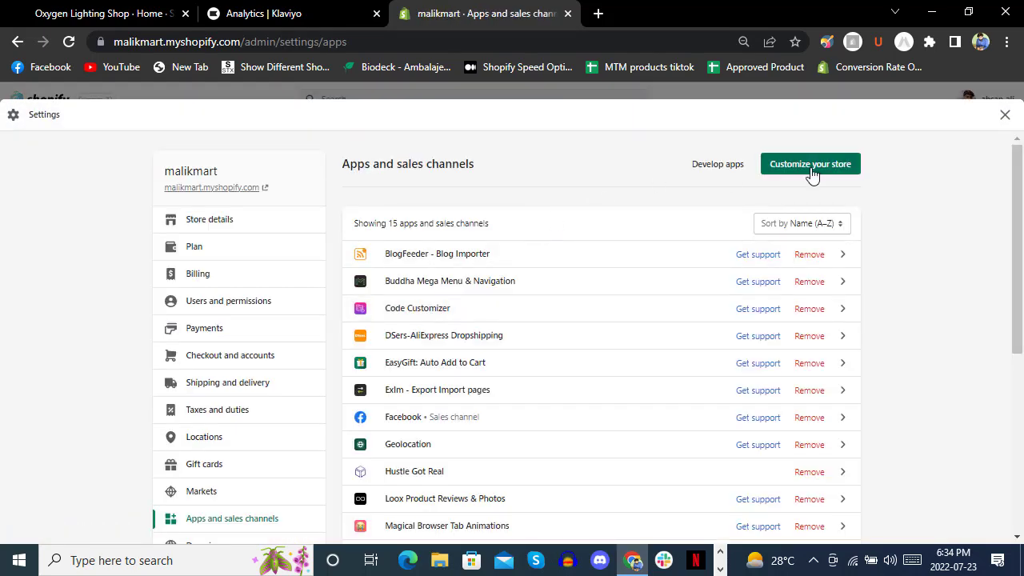
left_click(809, 163)
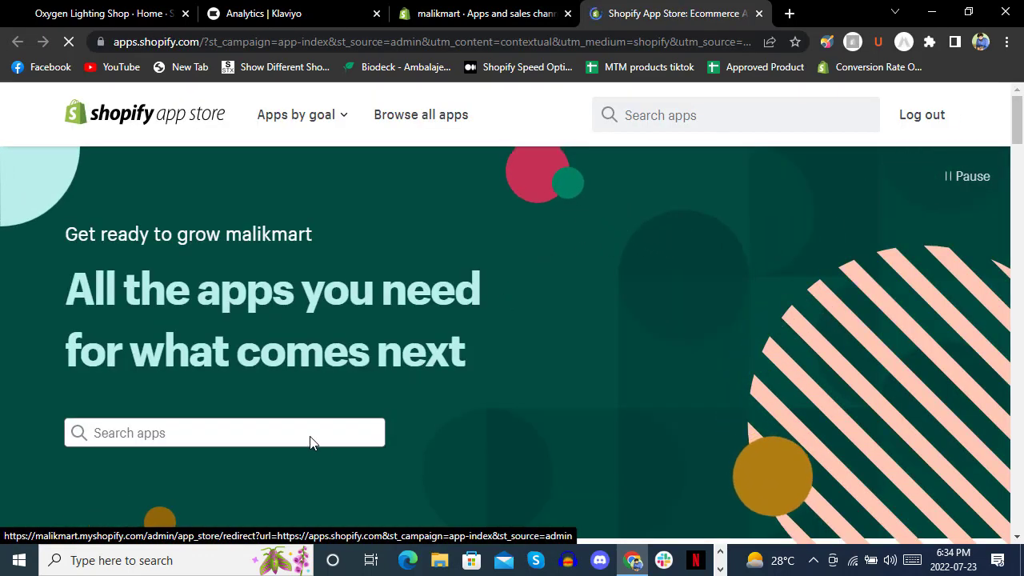
Search the App Store for 'klaviyo' and add the Klaviyo: Email Marketing & SMS app.
left_click(224, 432)
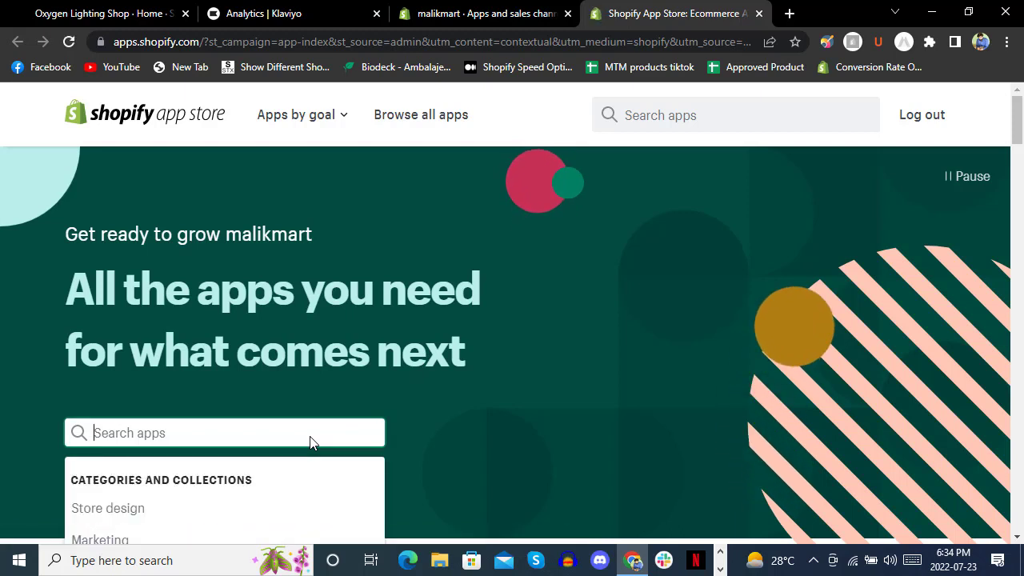
type("klavi")
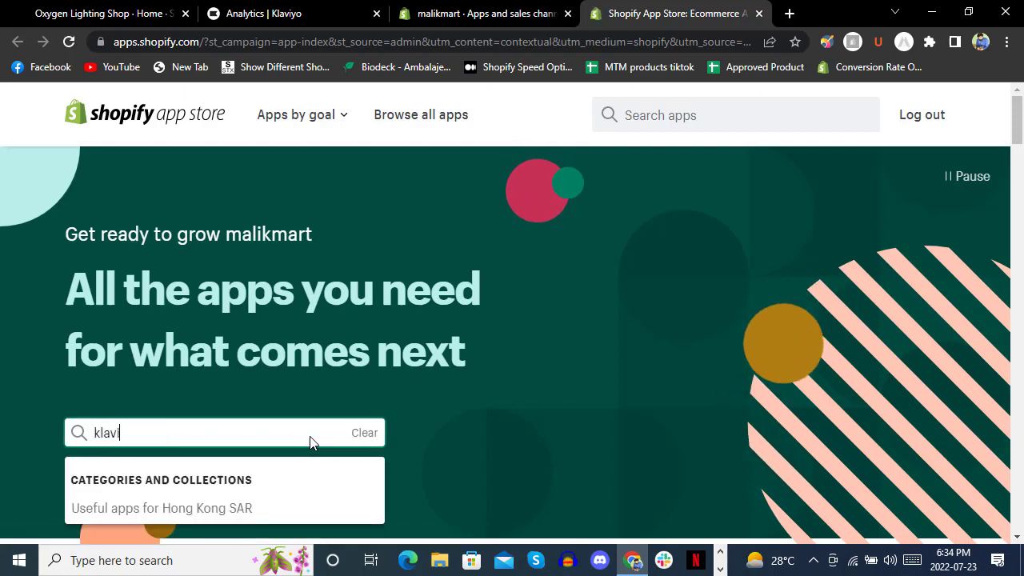
type("yo")
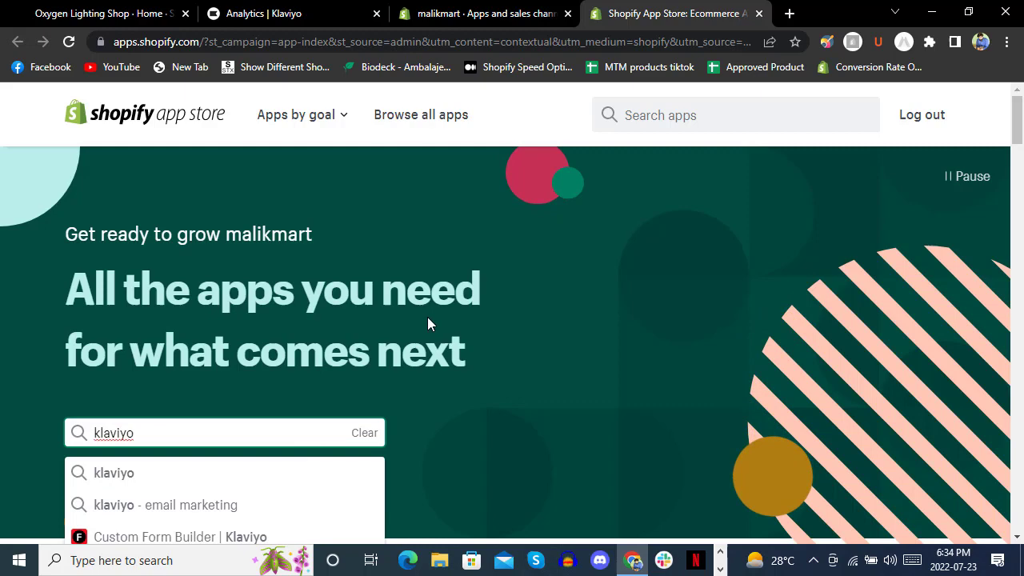
scroll("down", 3)
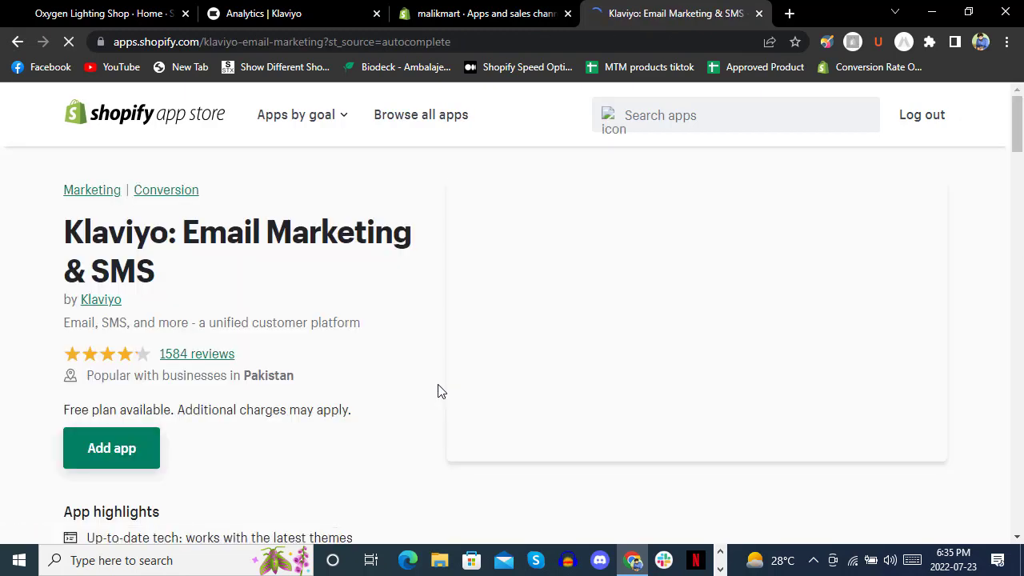
scroll("down", 3)
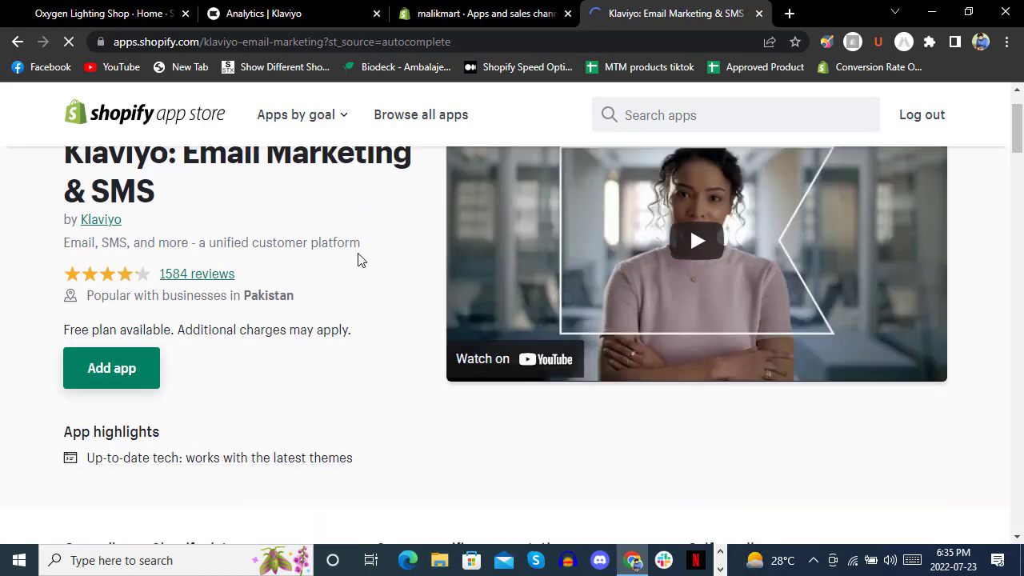
scroll("down", 3)
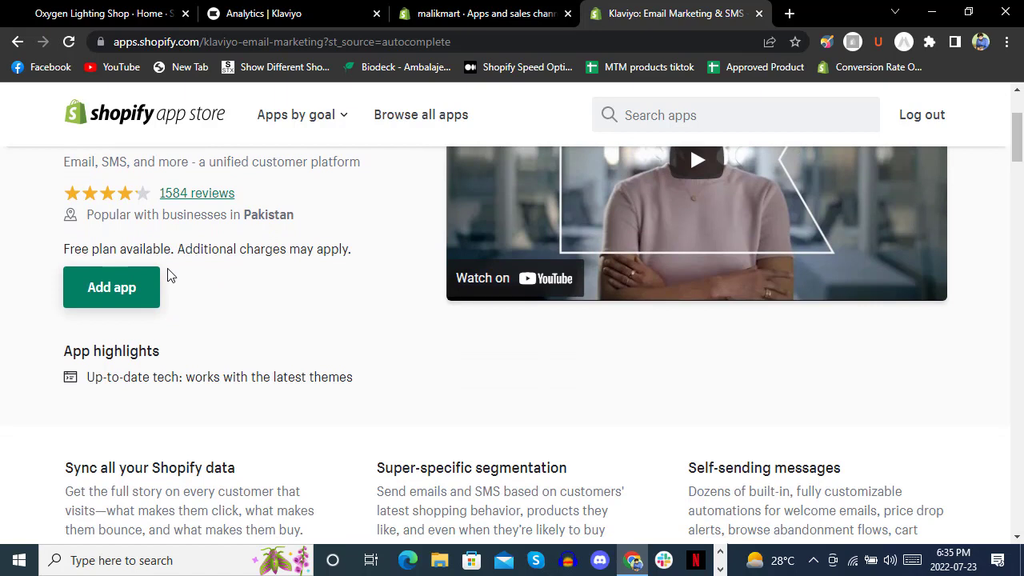
left_click(112, 288)
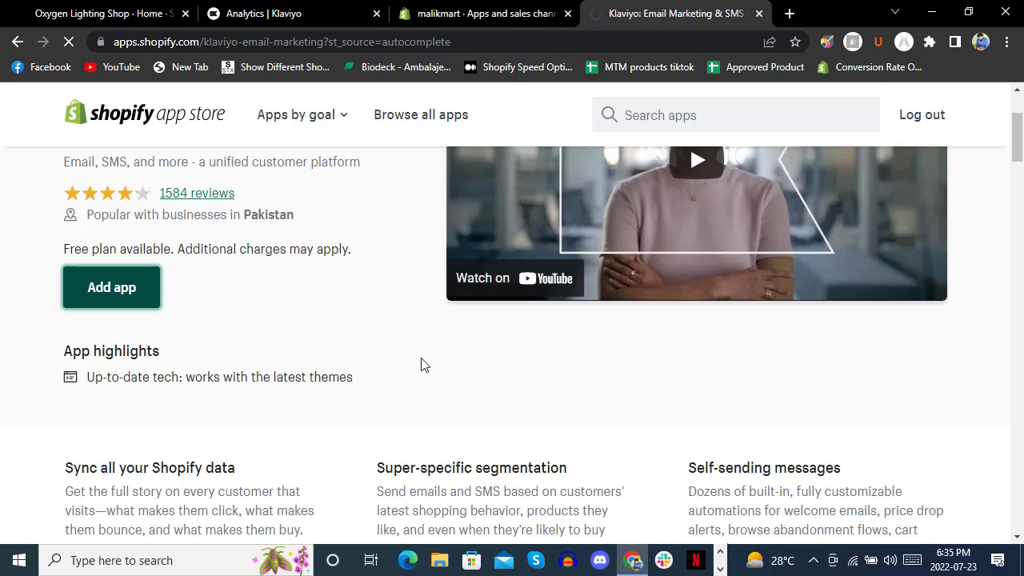
Approve Klaviyo's requested permissions and install the app on the store.
left_click(112, 289)
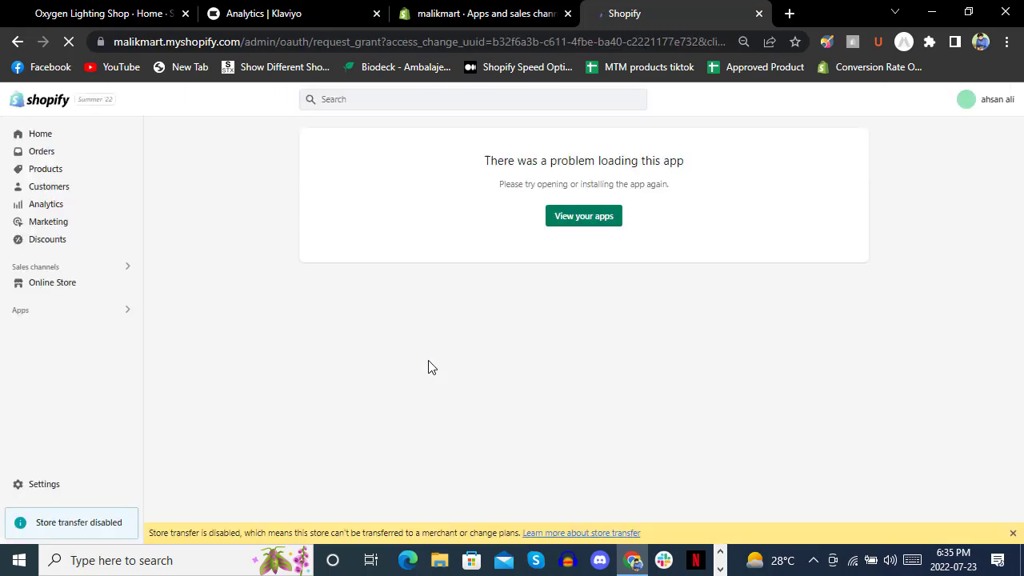
left_click(583, 216)
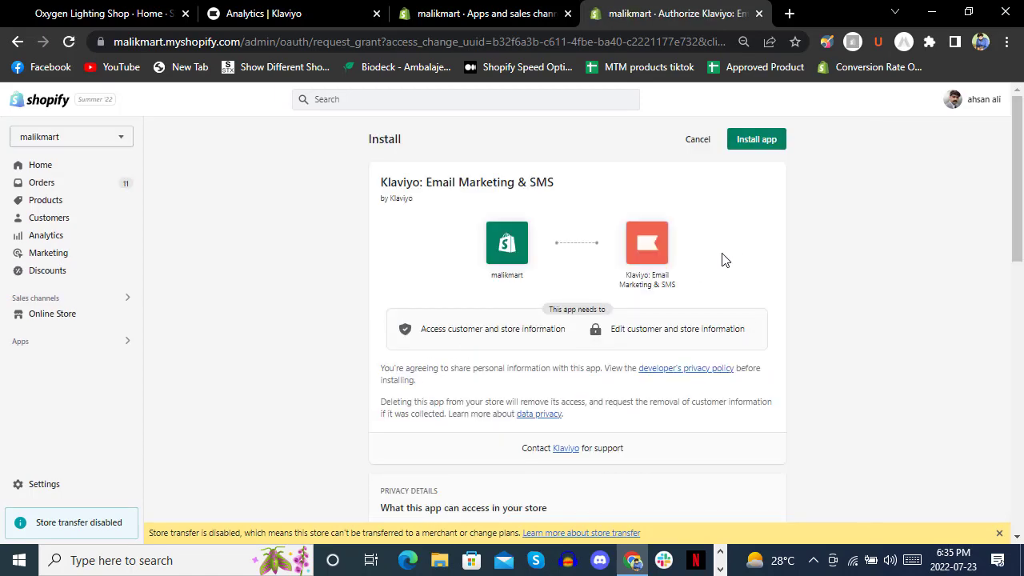
scroll("down", 3)
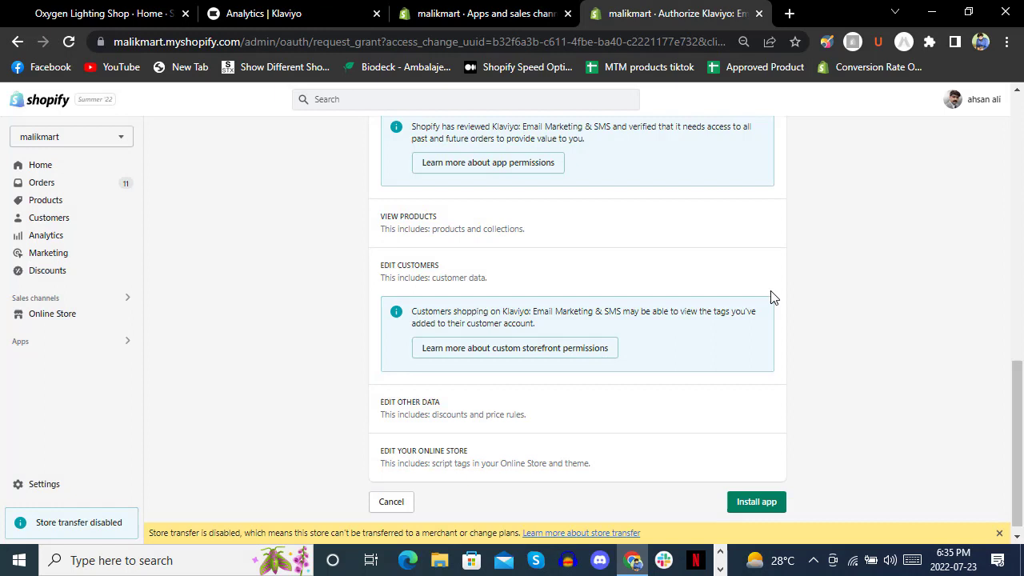
left_click(755, 502)
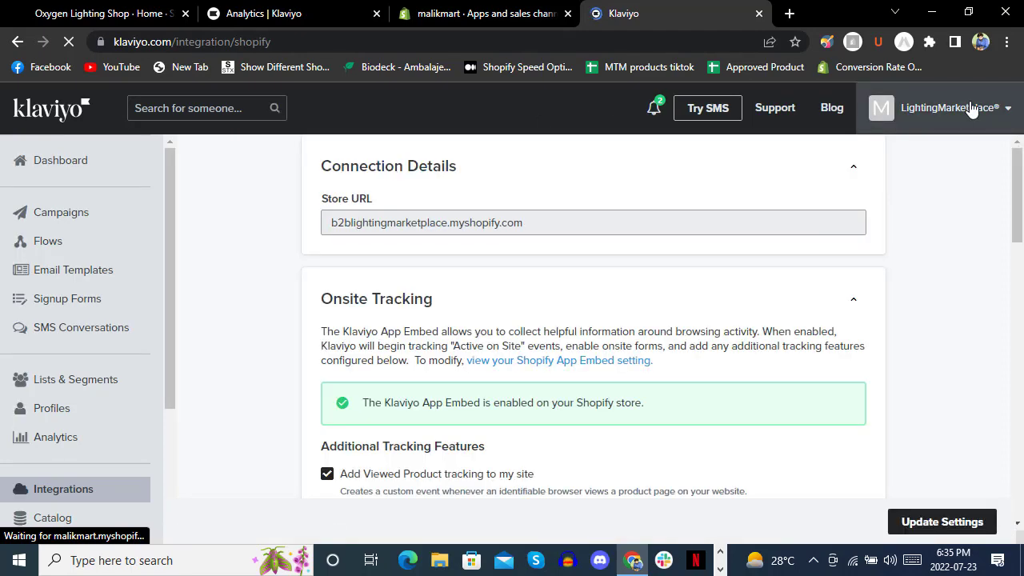
Log out of the current Klaviyo account and return to the Shopify App Store tab.
left_click(951, 107)
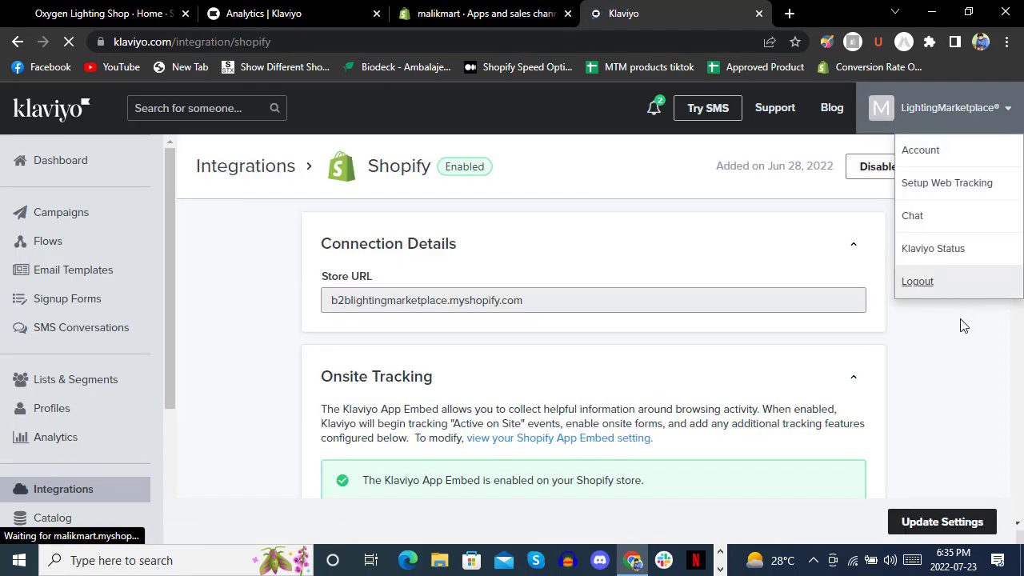
left_click(675, 13)
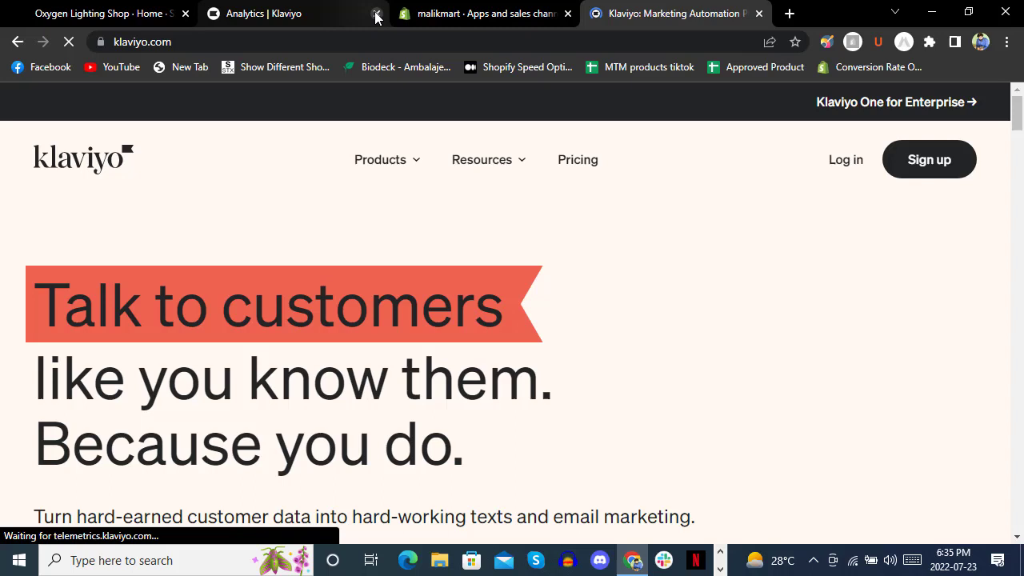
left_click(376, 13)
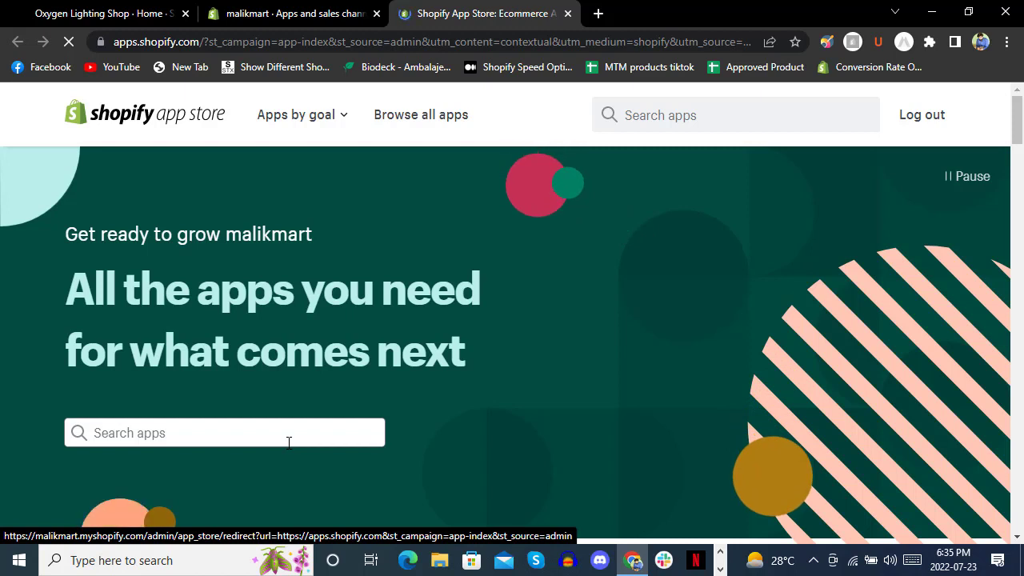
Search 'klaviyo' again, add the Klaviyo app, and return to the store's apps settings.
type("klaviyo")
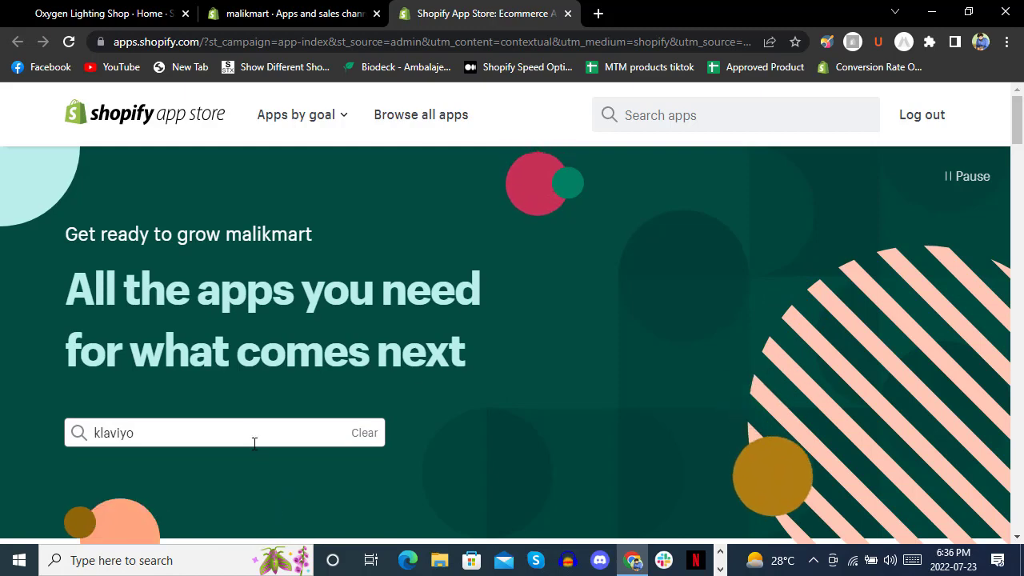
left_click(224, 432)
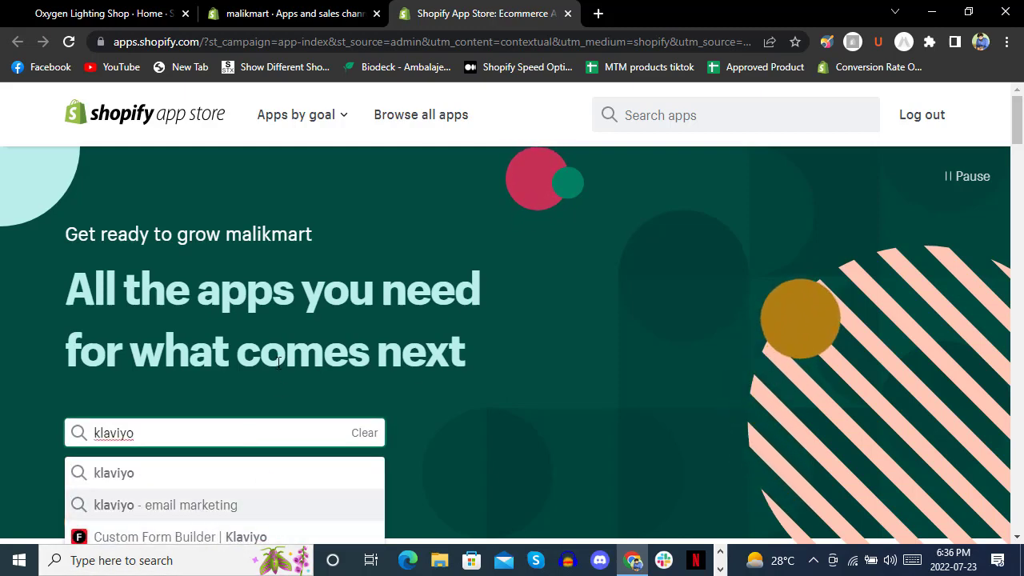
scroll("down", 3)
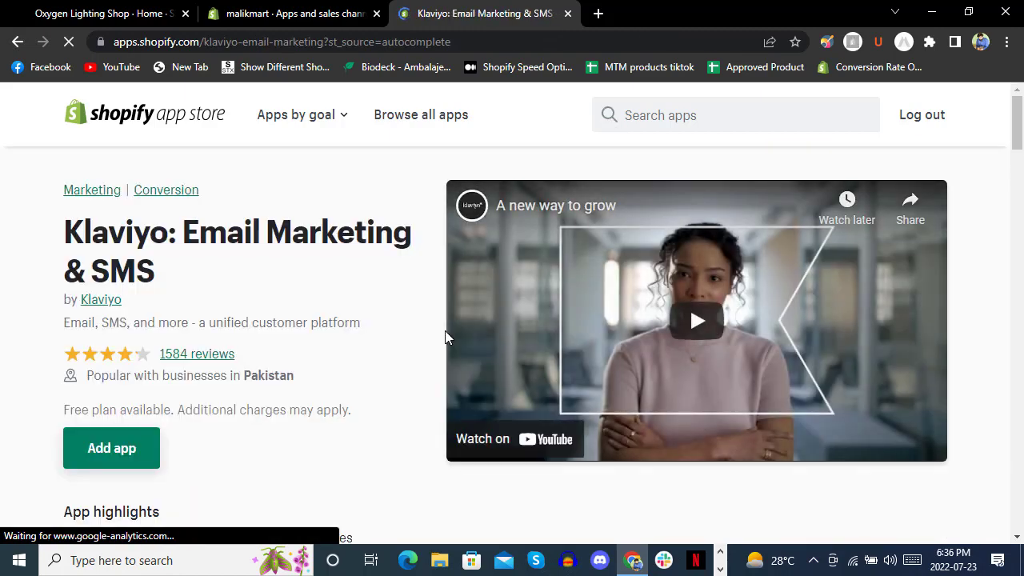
left_click(112, 448)
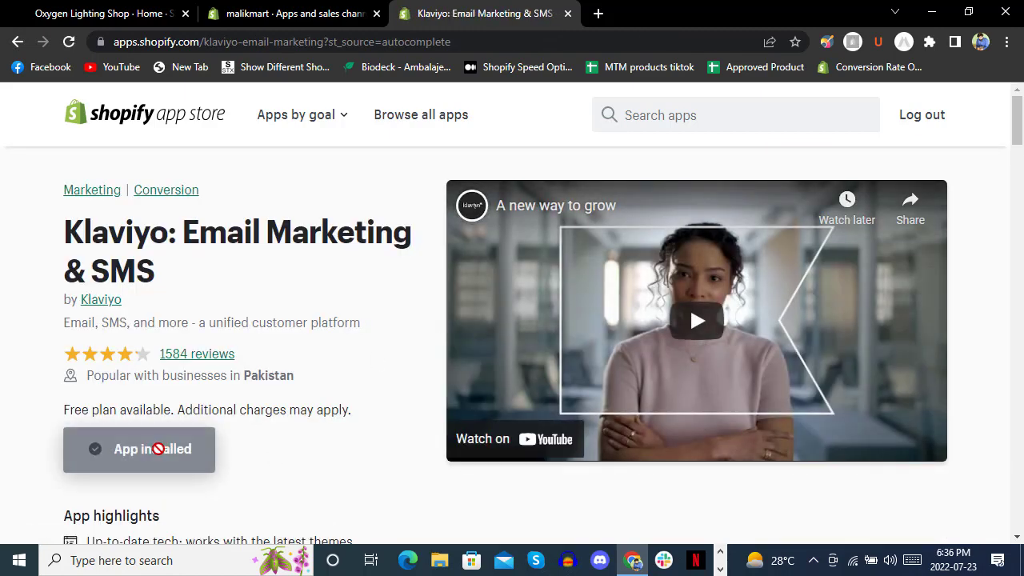
left_click(291, 13)
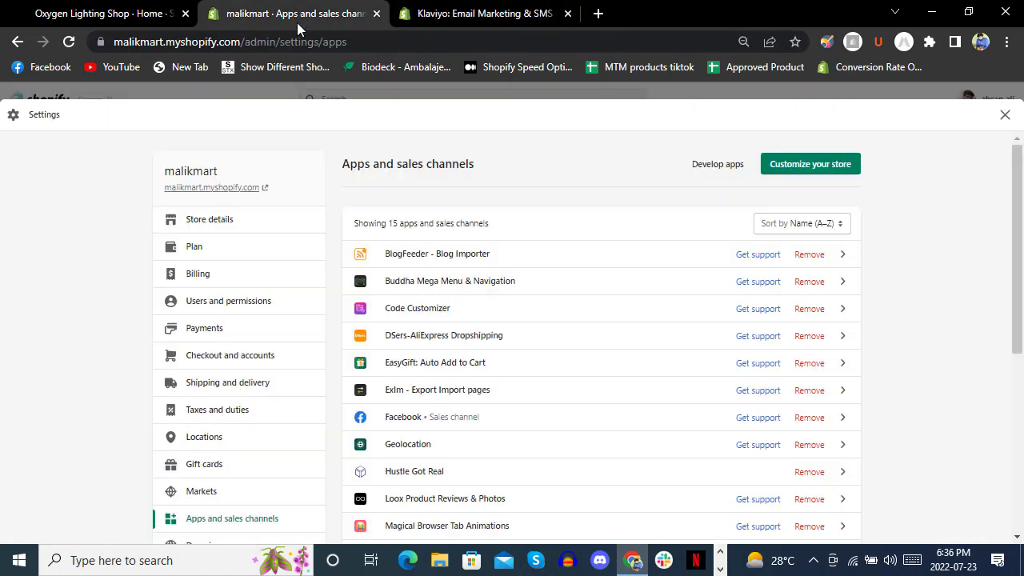
Launch Klaviyo: Email Marketing & SMS from the Shopify admin's installed apps list.
scroll("down", 3)
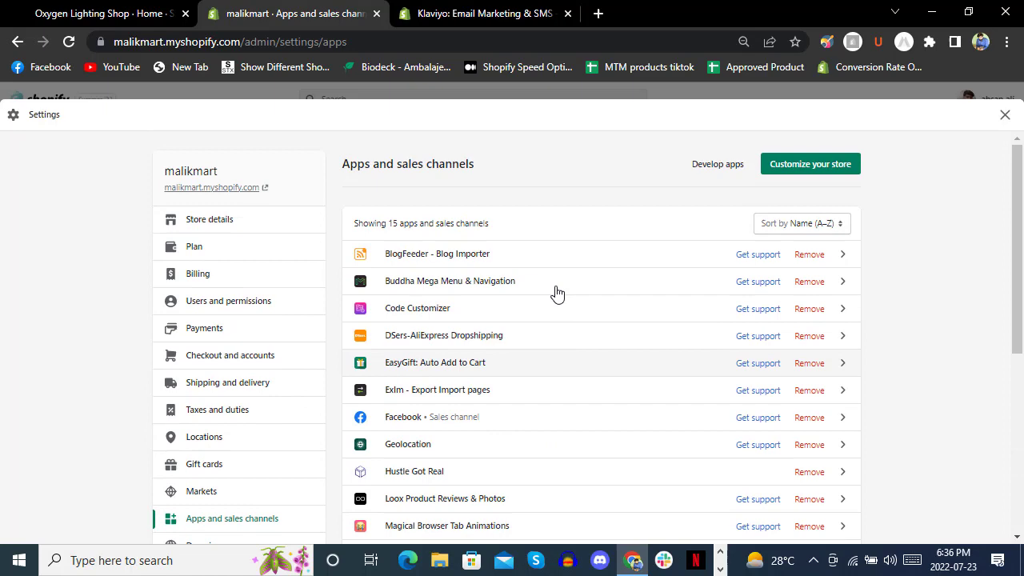
scroll("down", 3)
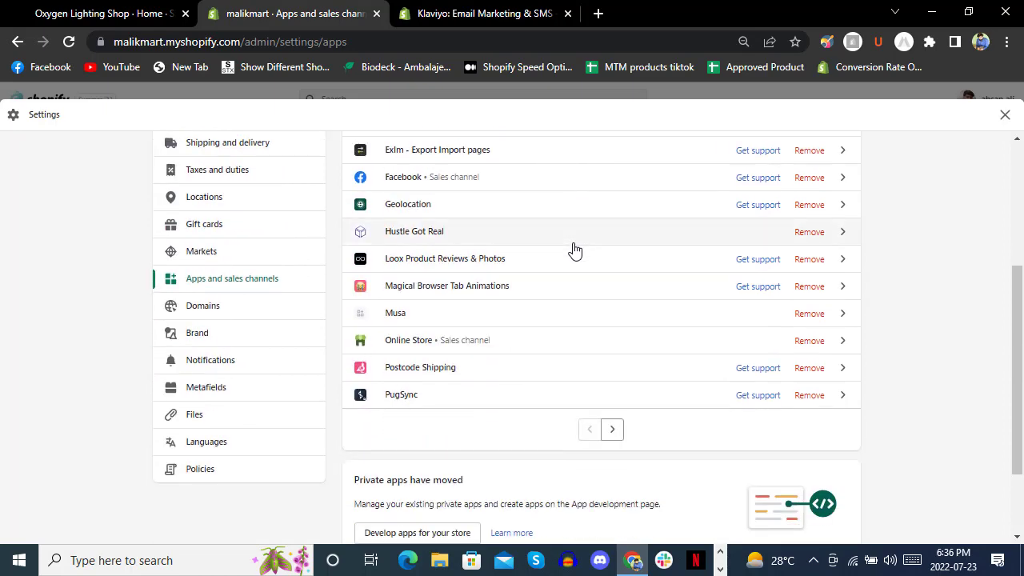
scroll("up", 3)
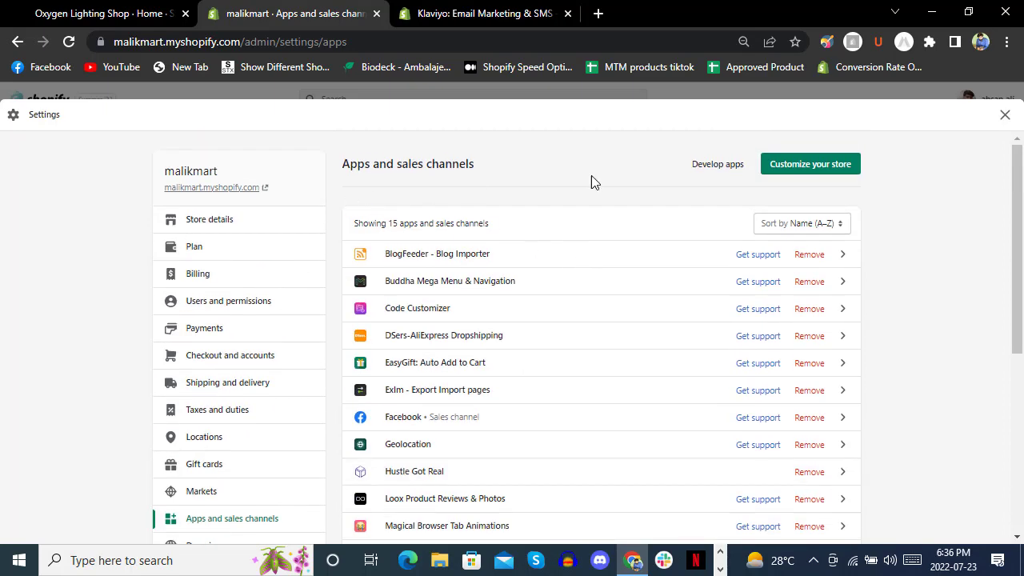
left_click(1005, 115)
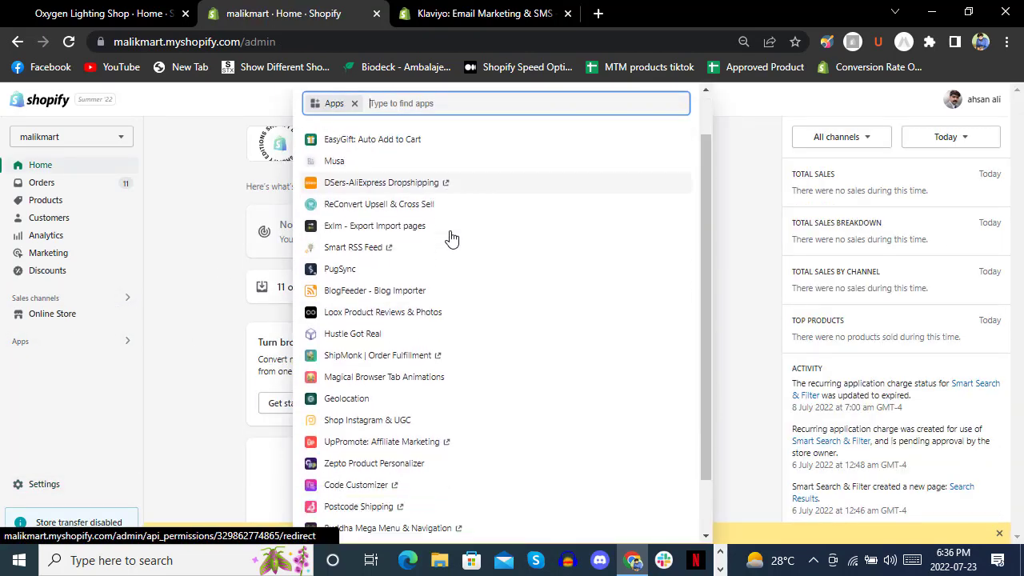
scroll("down", 3)
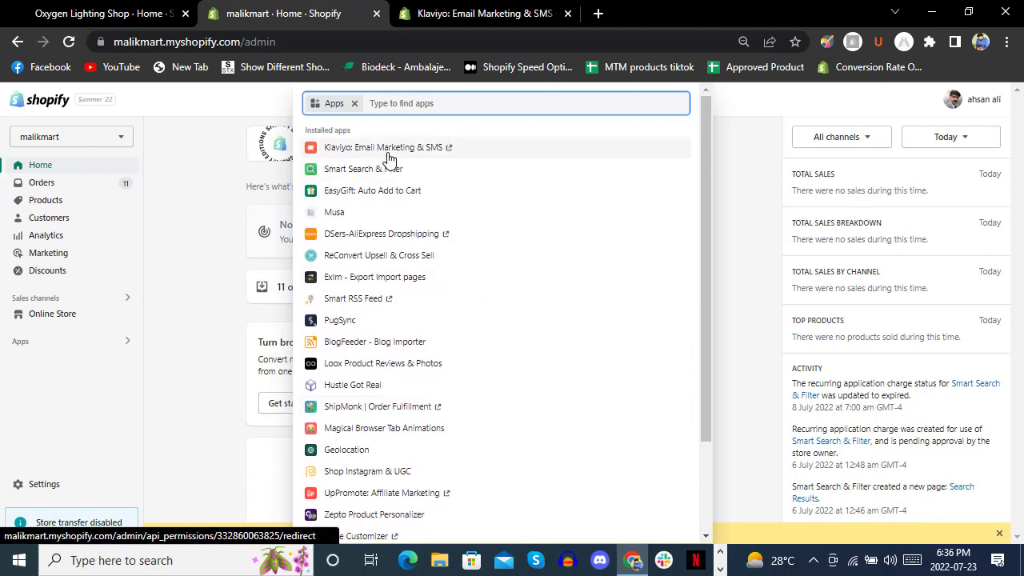
left_click(383, 148)
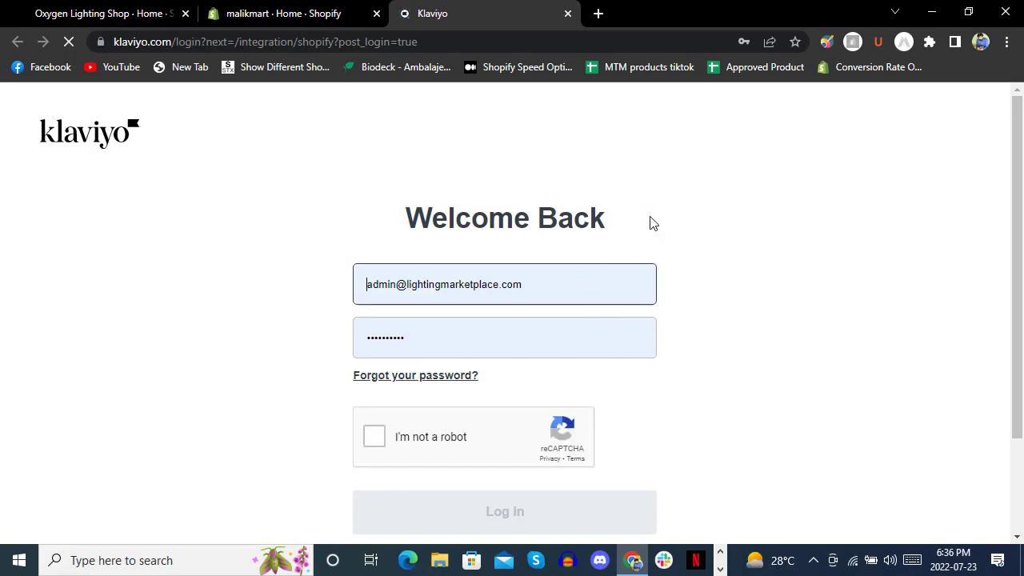
scroll("down", 3)
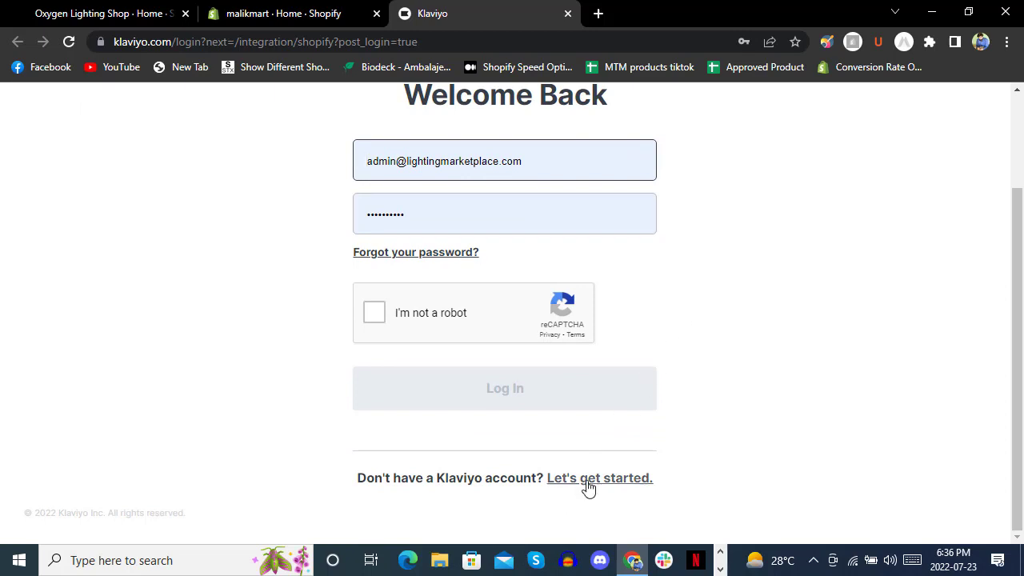
mouse_move(566, 160)
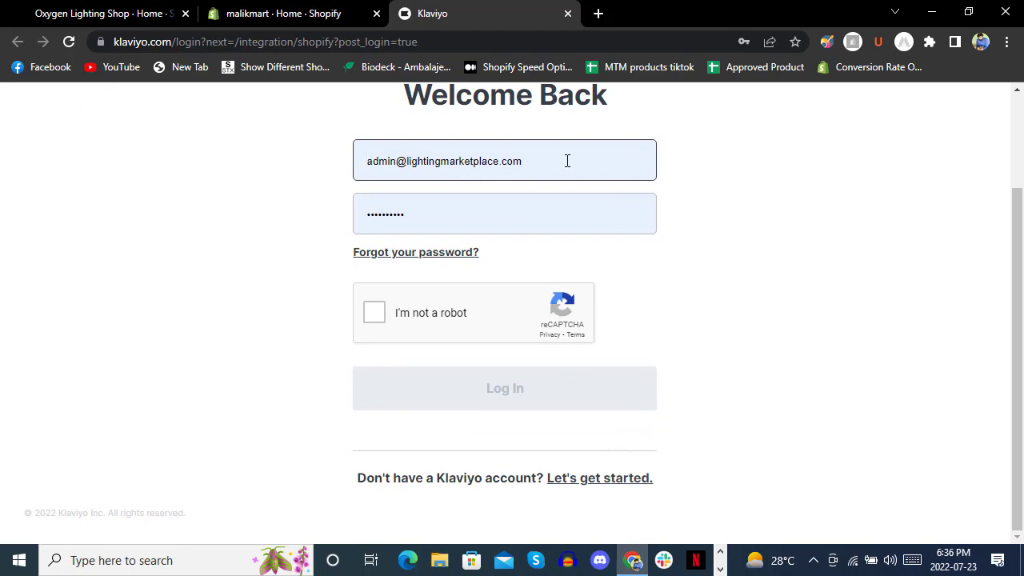
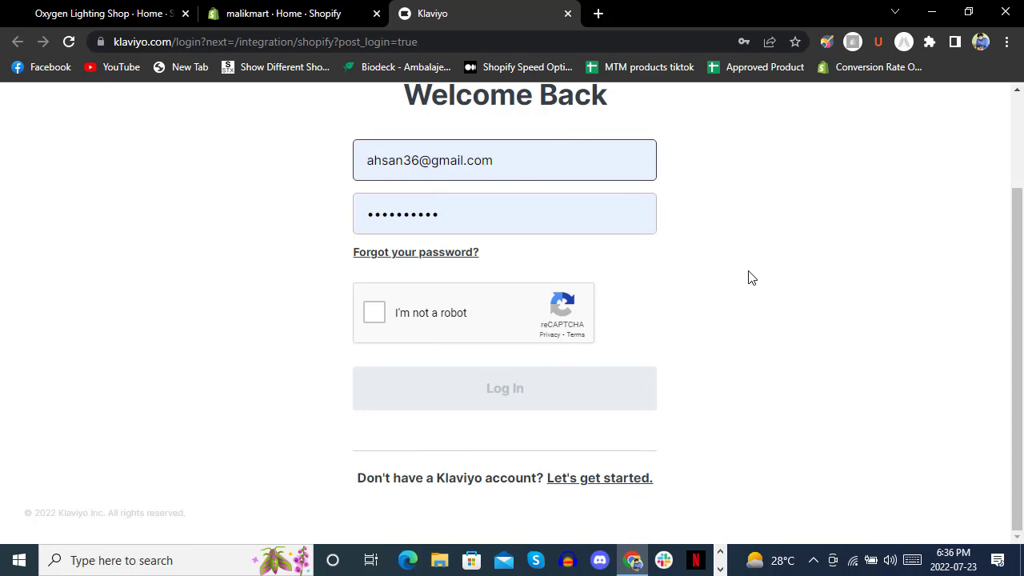
left_click(374, 312)
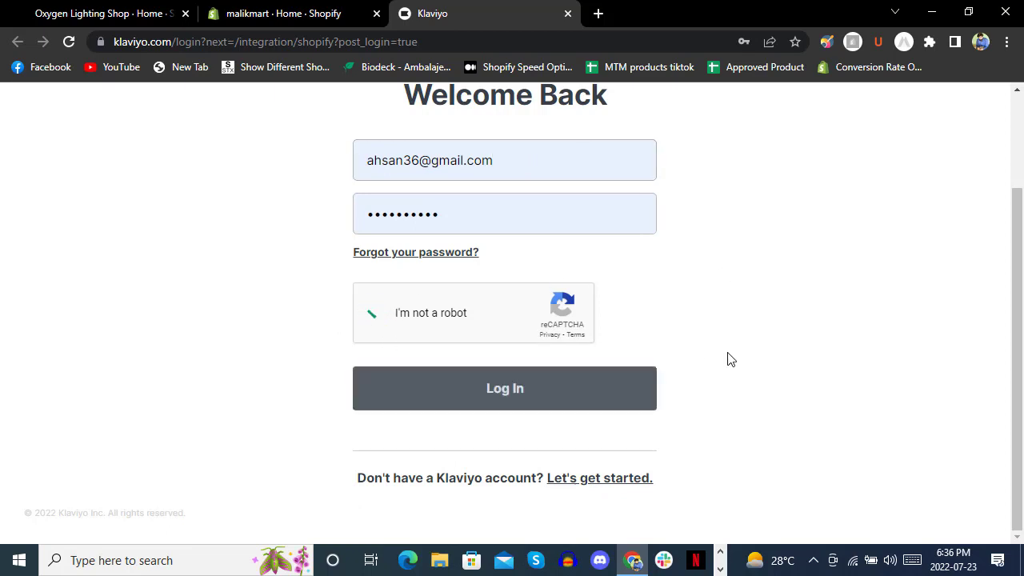
left_click(377, 312)
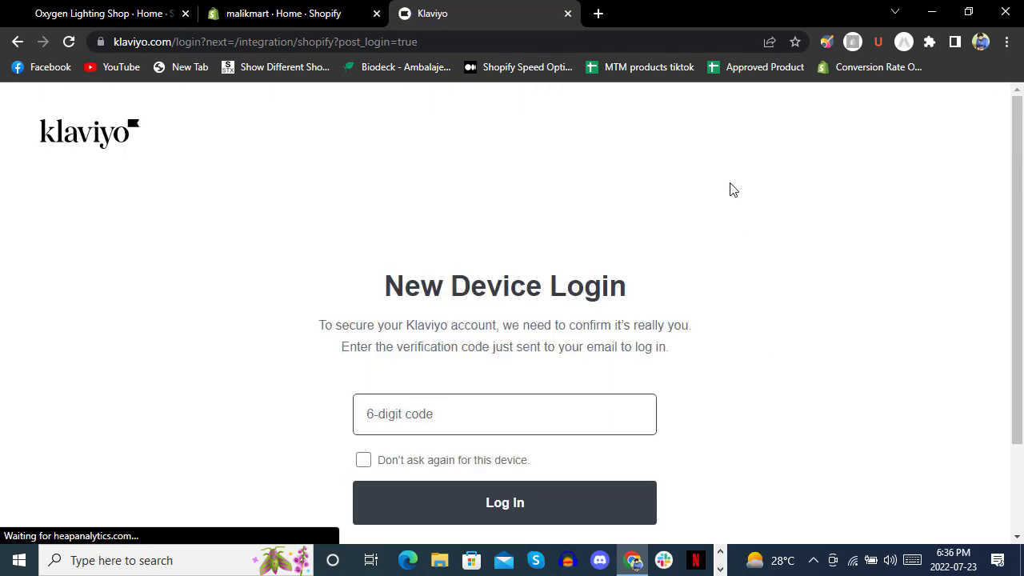
scroll("down", 3)
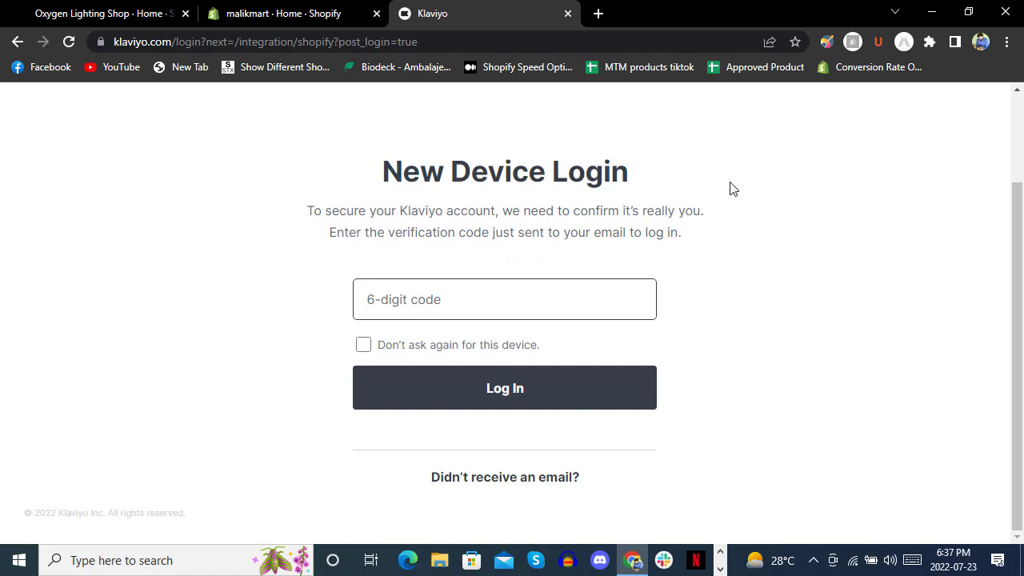
left_click(506, 299)
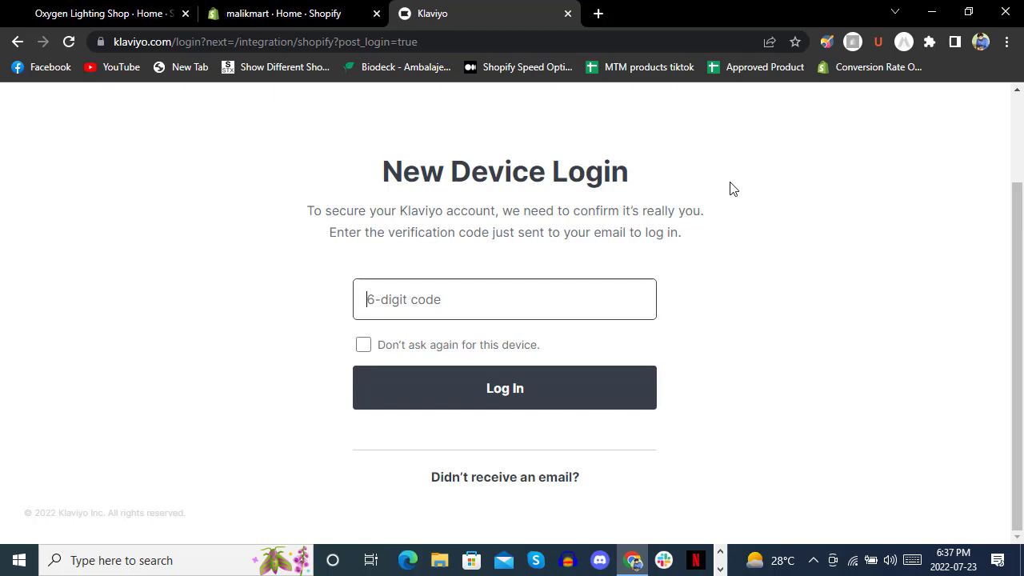
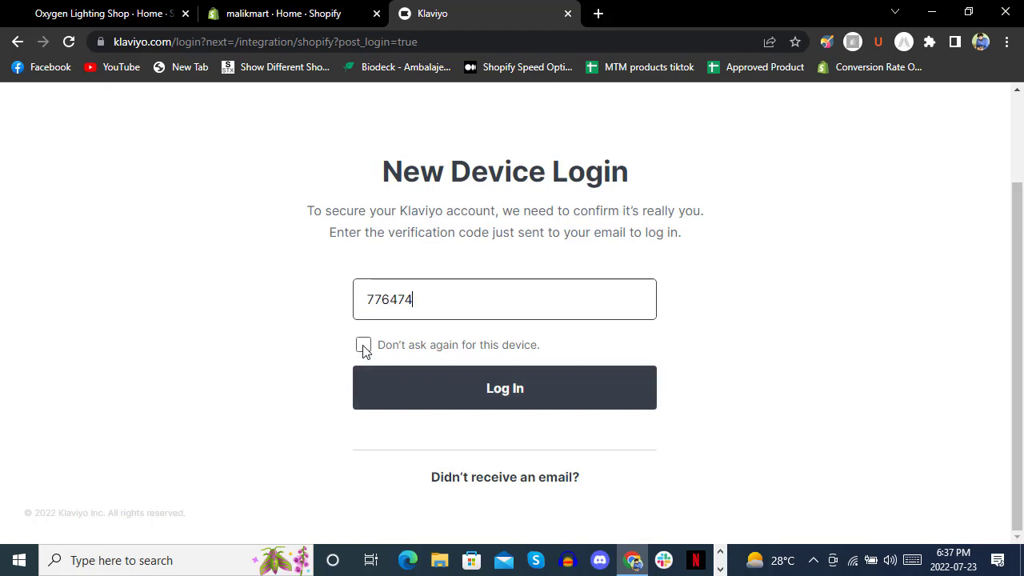
left_click(363, 346)
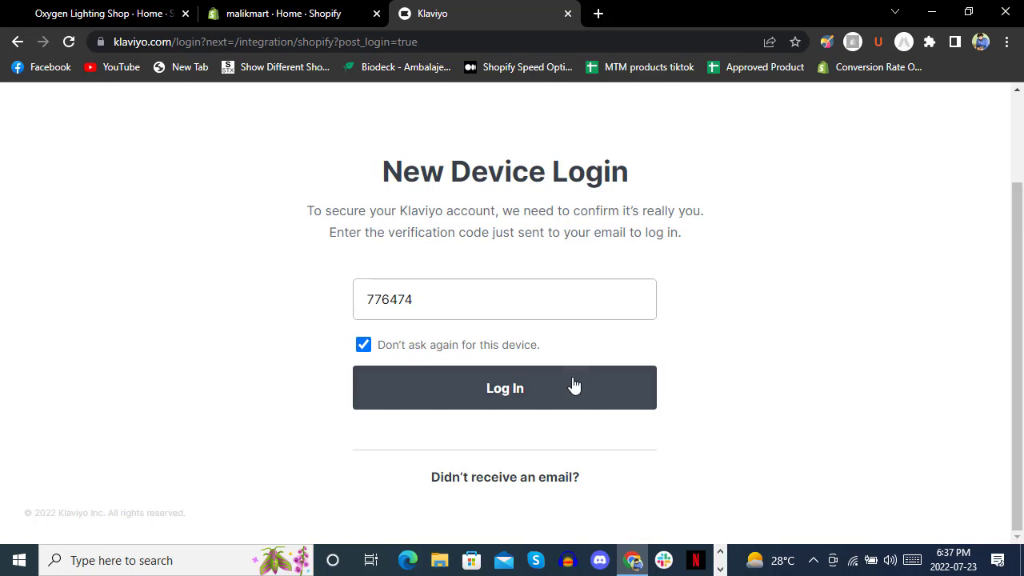
left_click(506, 389)
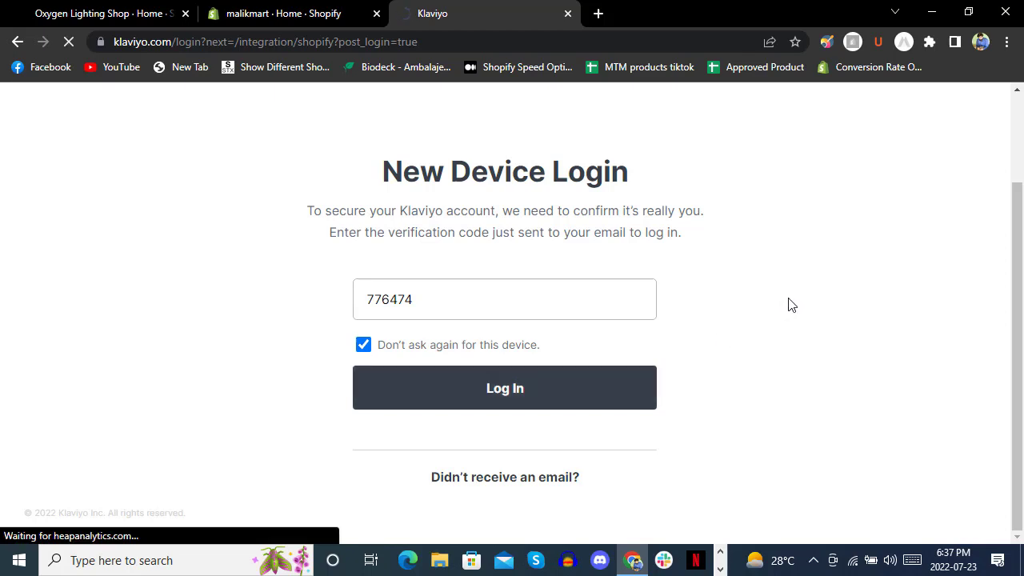
left_click(504, 388)
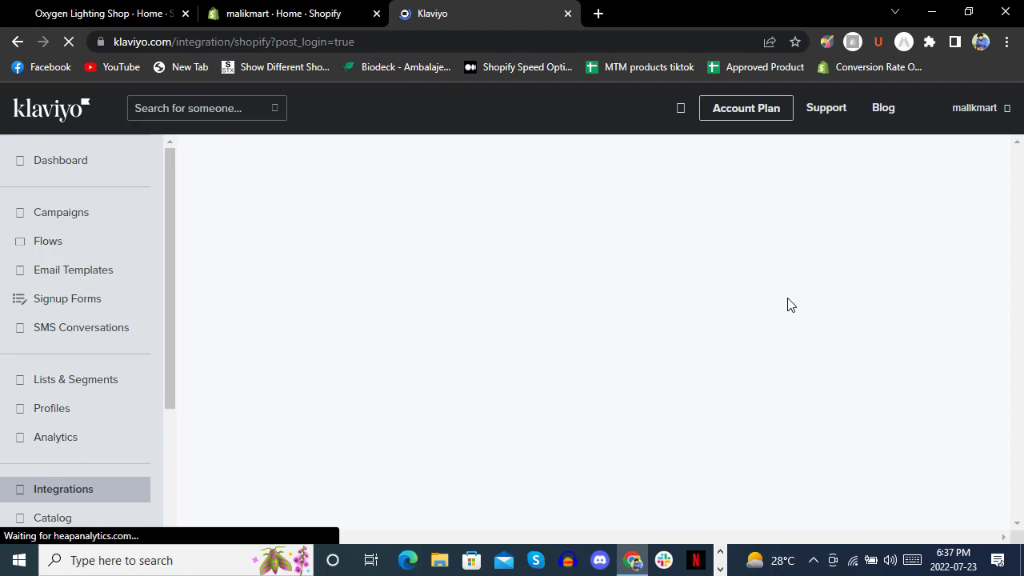
mouse_move(493, 268)
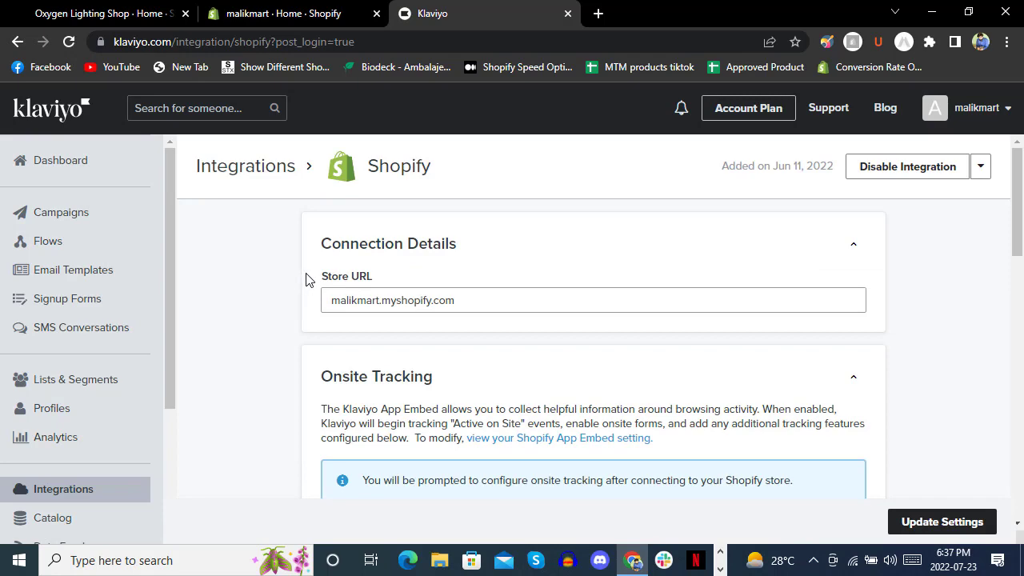
Enable collecting Shopify email subscribers into the Newsletter list.
scroll("down", 3)
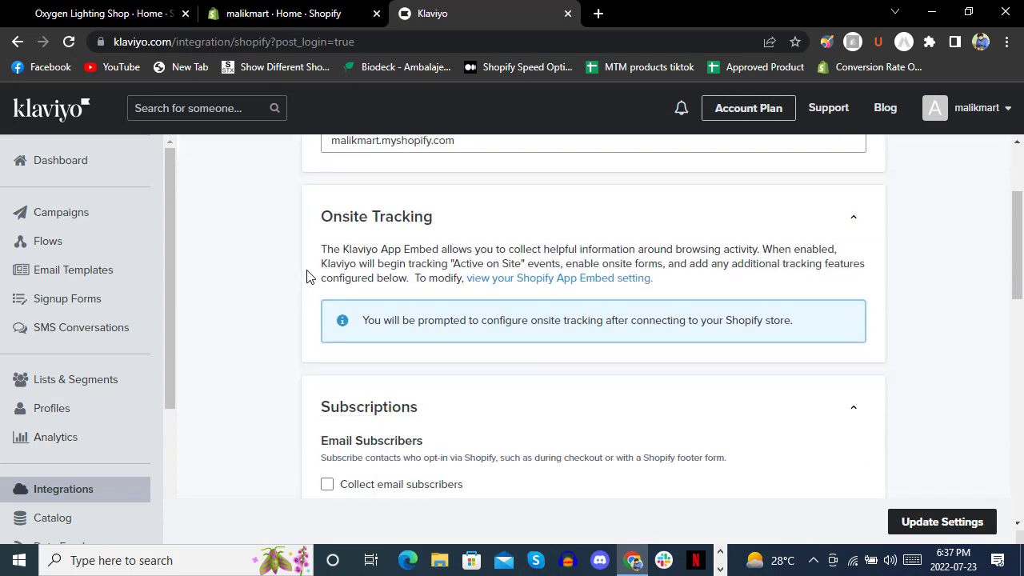
scroll("down", 3)
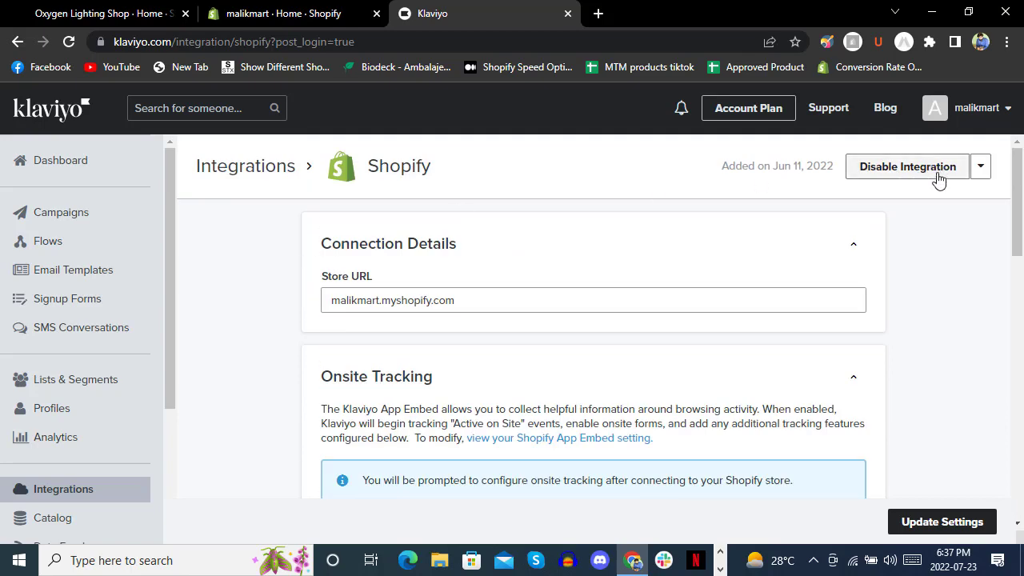
mouse_move(264, 235)
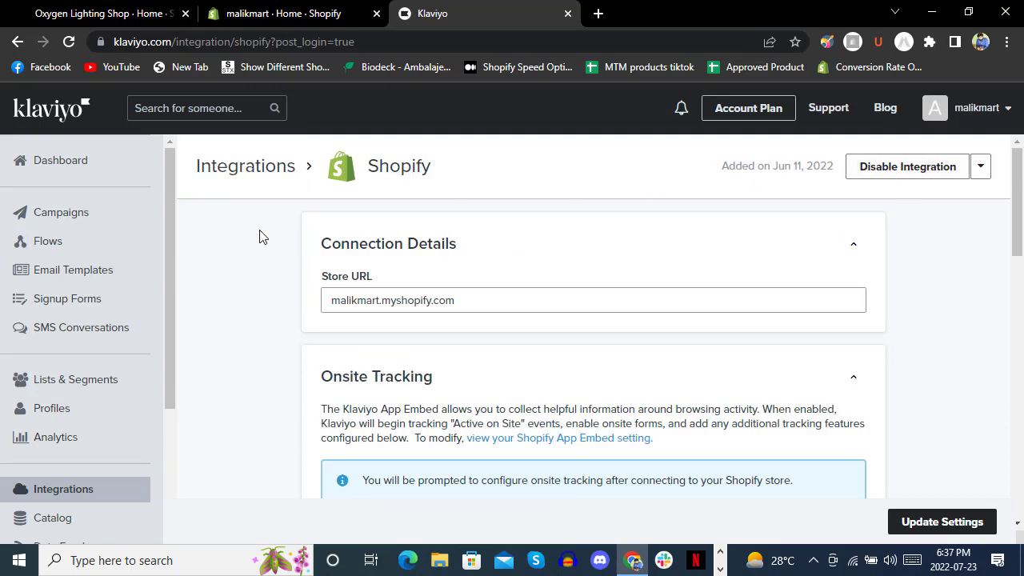
scroll("down", 3)
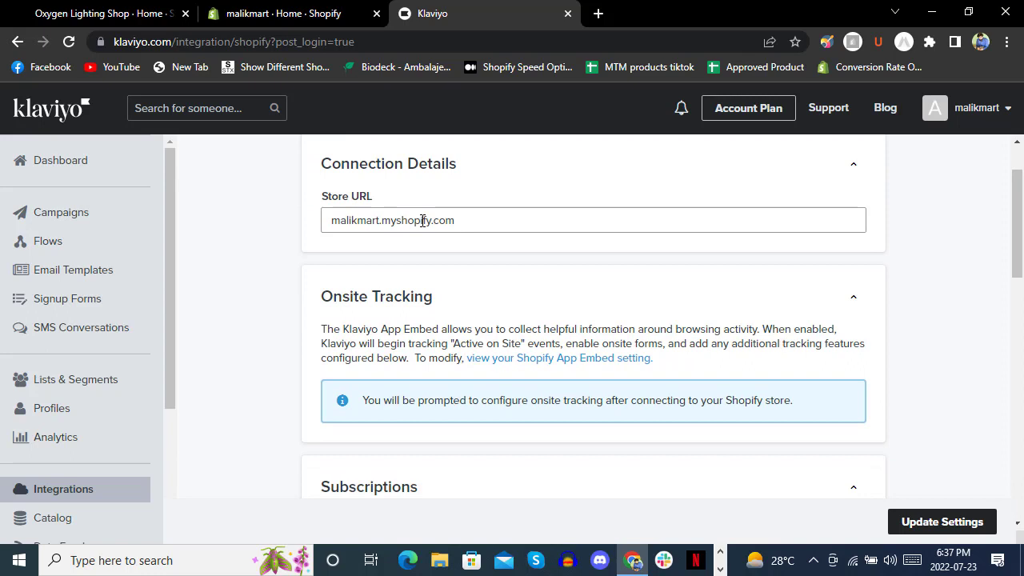
scroll("down", 3)
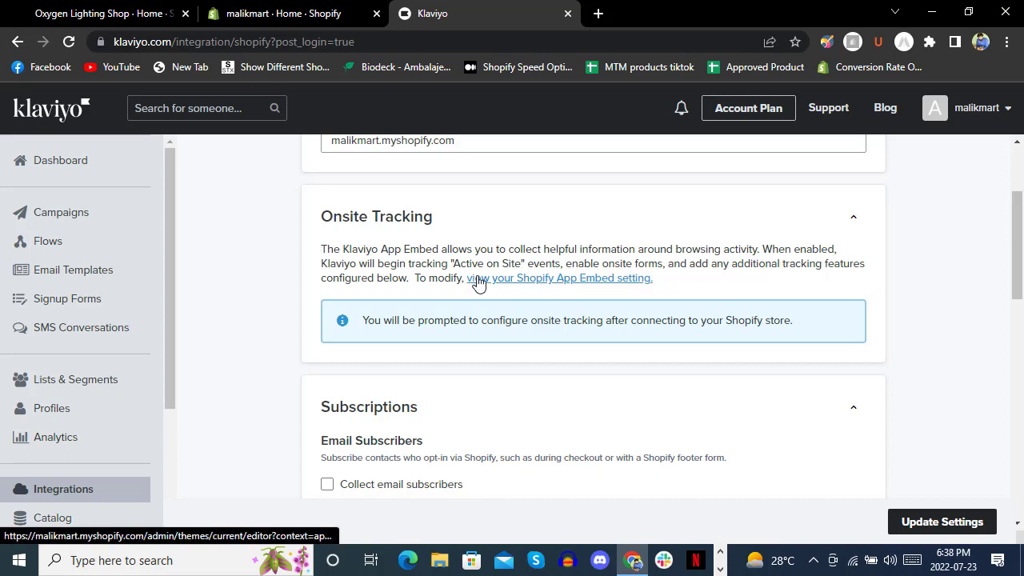
mouse_move(656, 227)
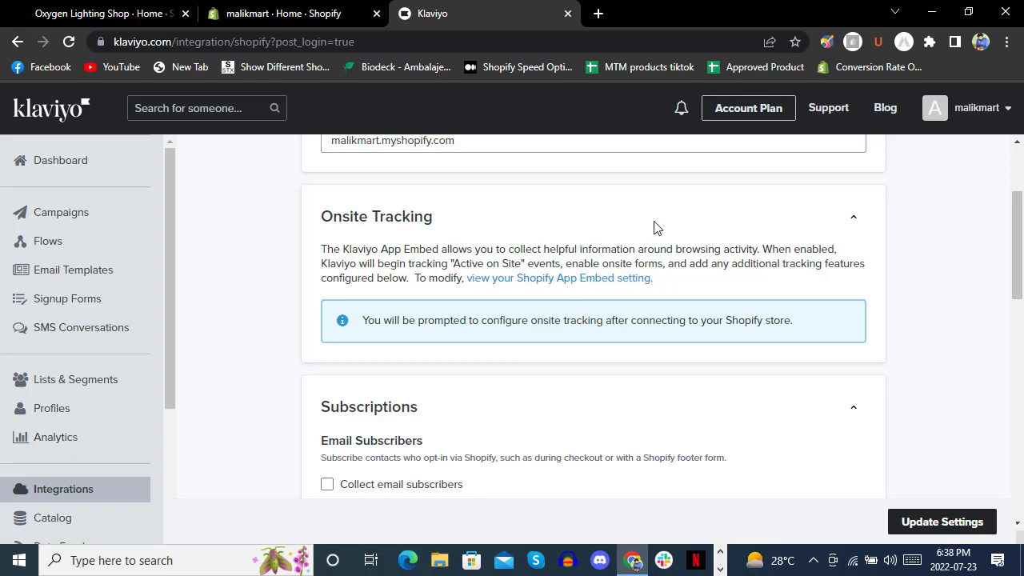
scroll("down", 3)
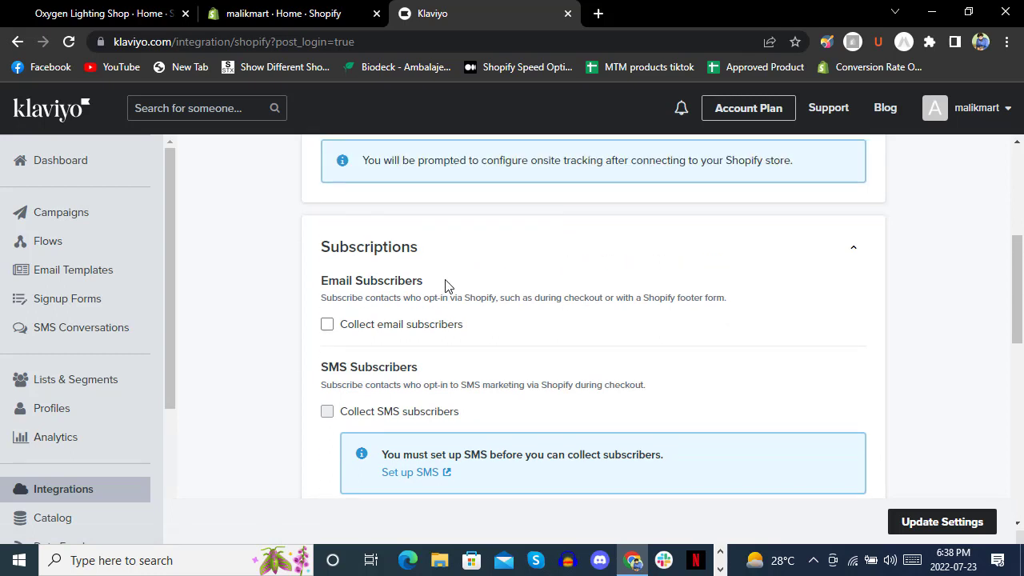
left_click(326, 323)
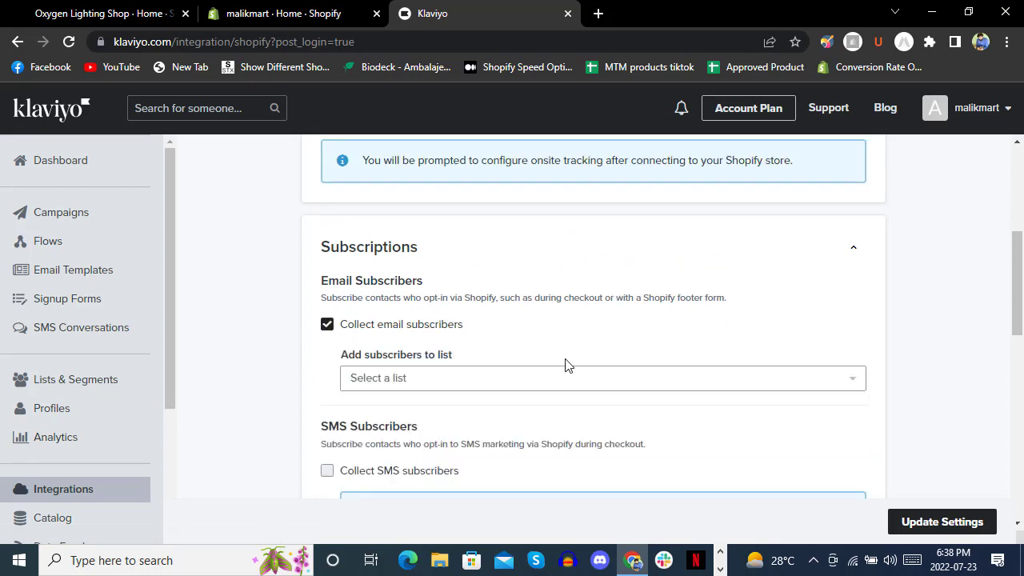
left_click(600, 377)
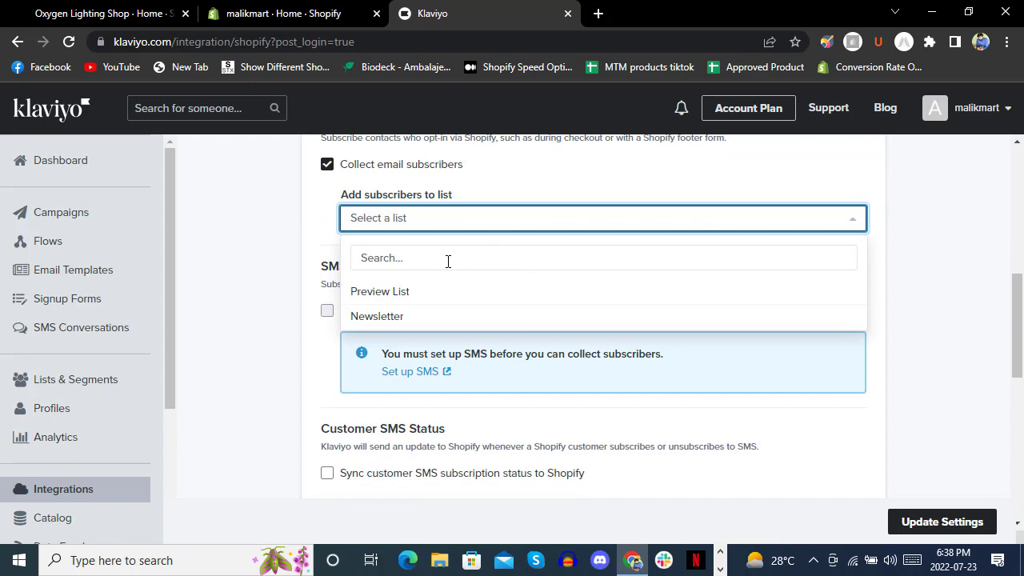
left_click(378, 315)
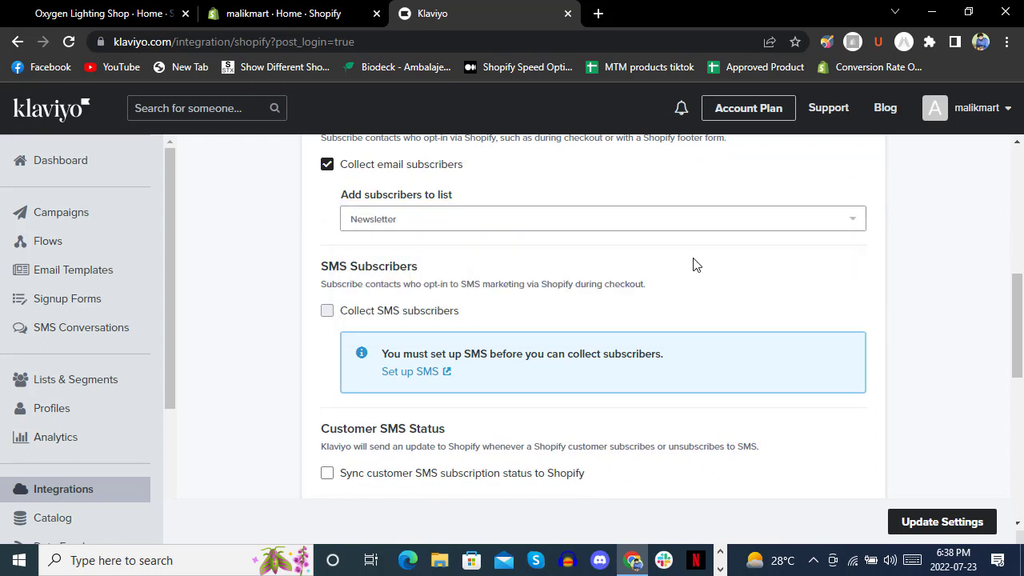
left_click(601, 217)
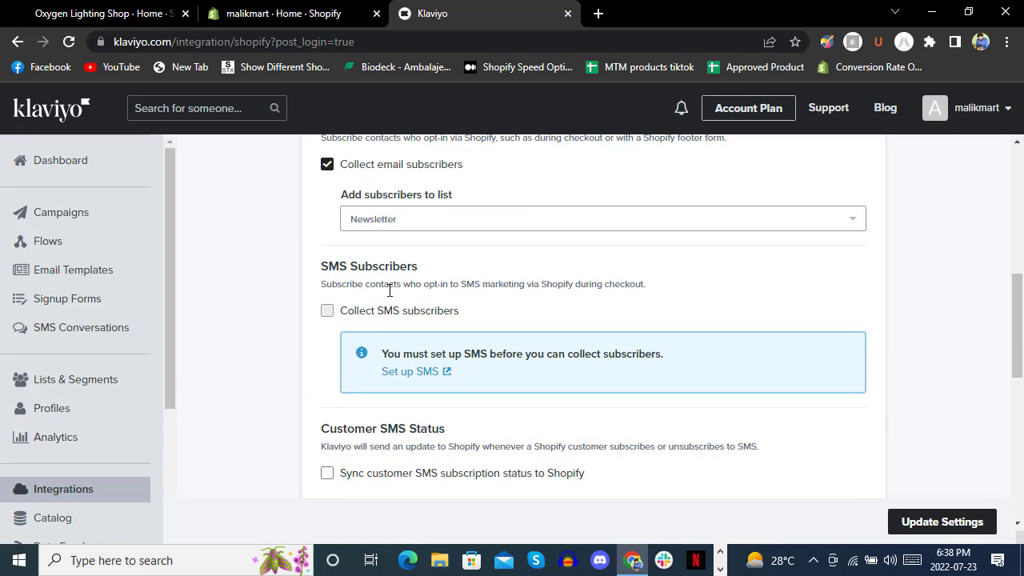
Enable updating Shopify customer profiles with Klaviyo data, keeping the No EU option.
scroll("down", 3)
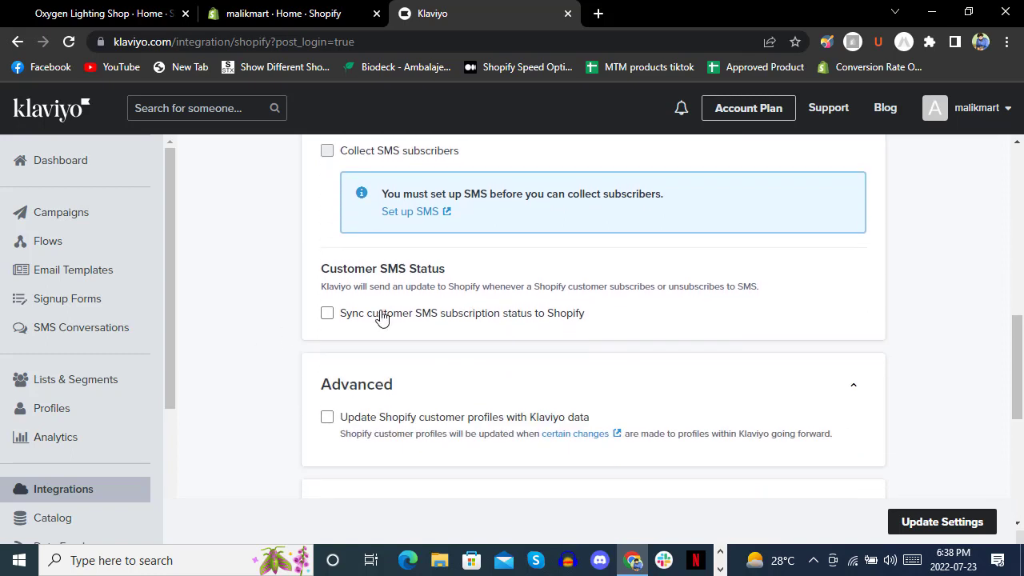
scroll("down", 3)
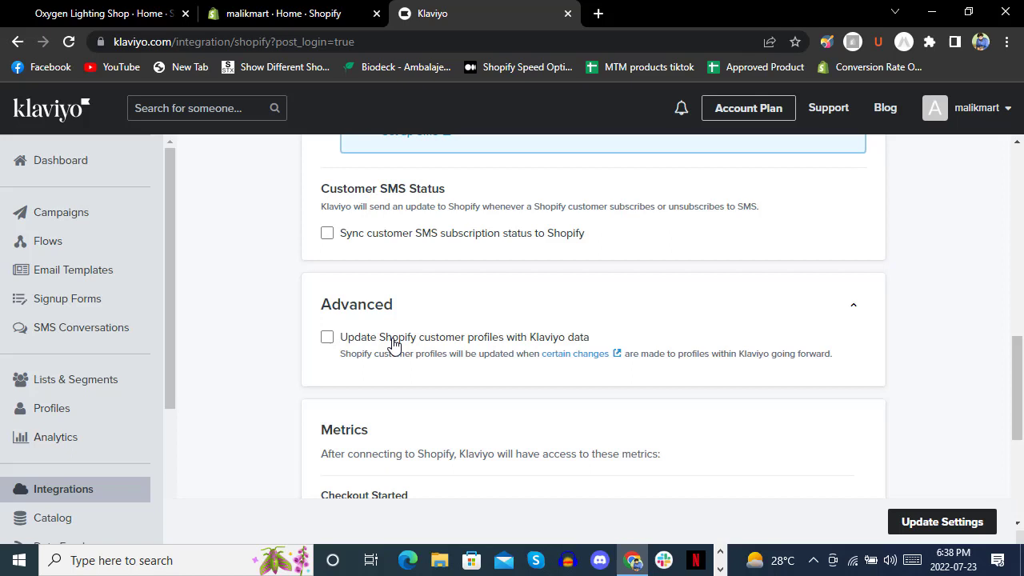
mouse_move(339, 343)
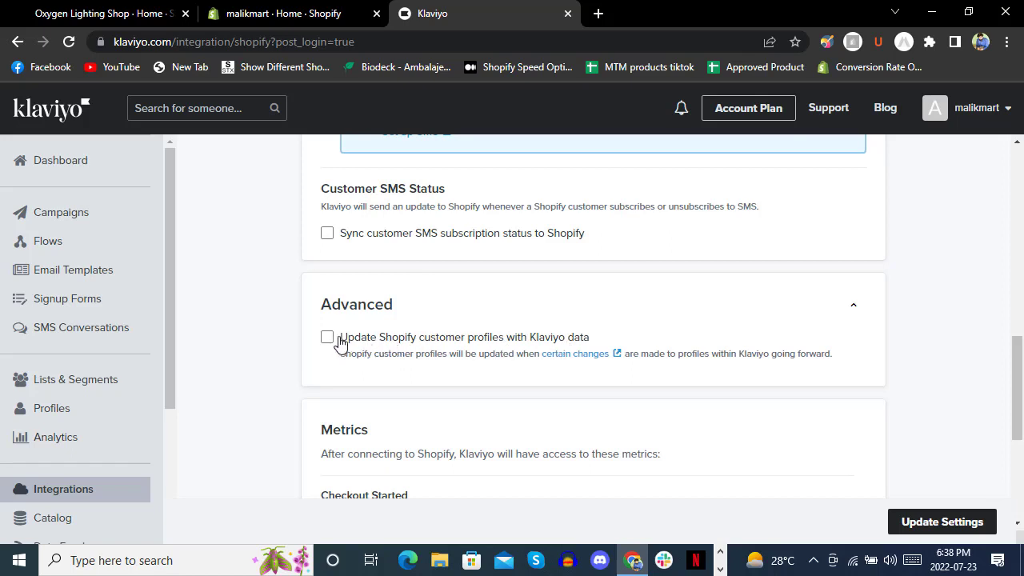
left_click(326, 336)
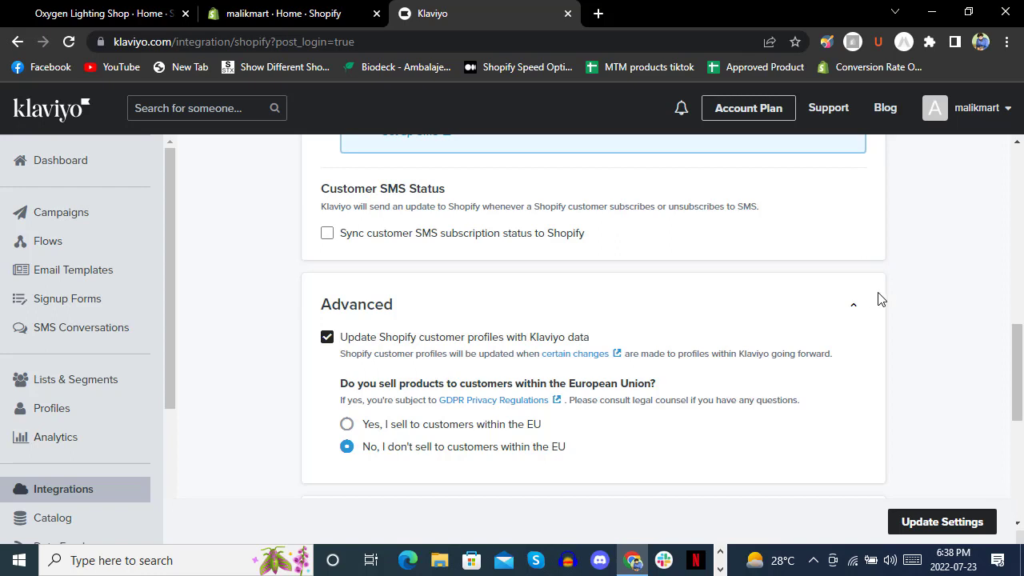
mouse_move(886, 295)
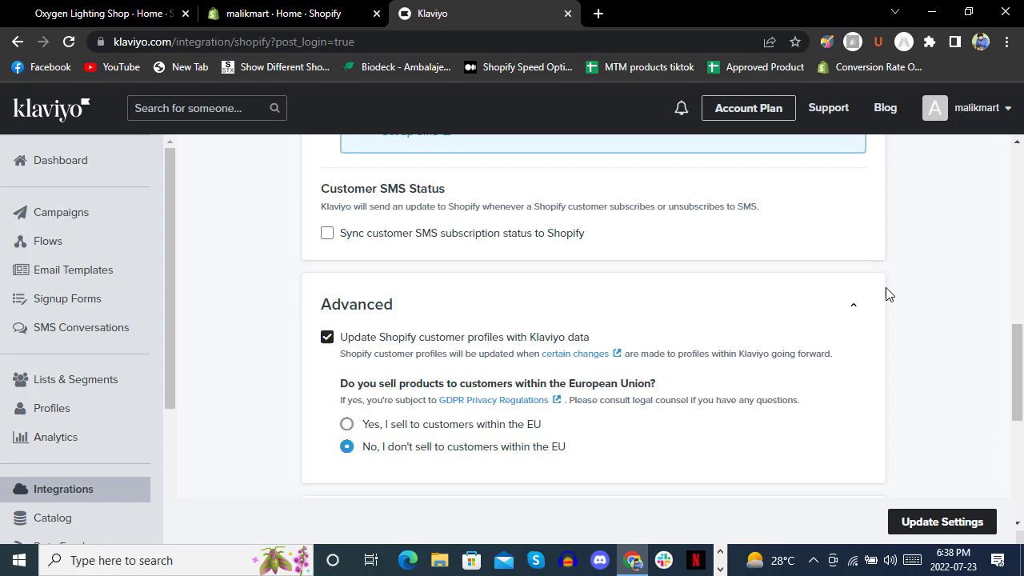
scroll("down", 3)
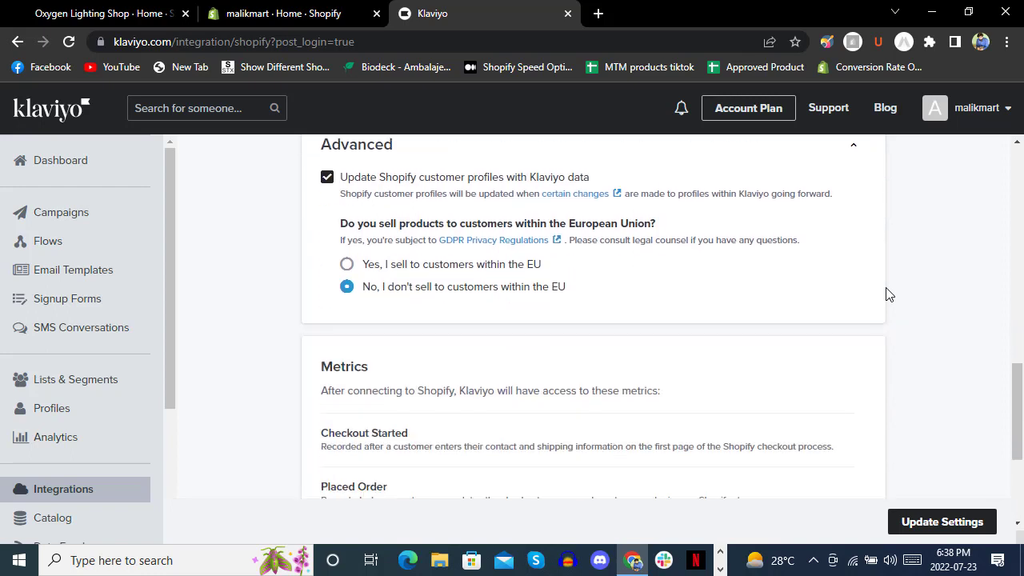
scroll("down", 3)
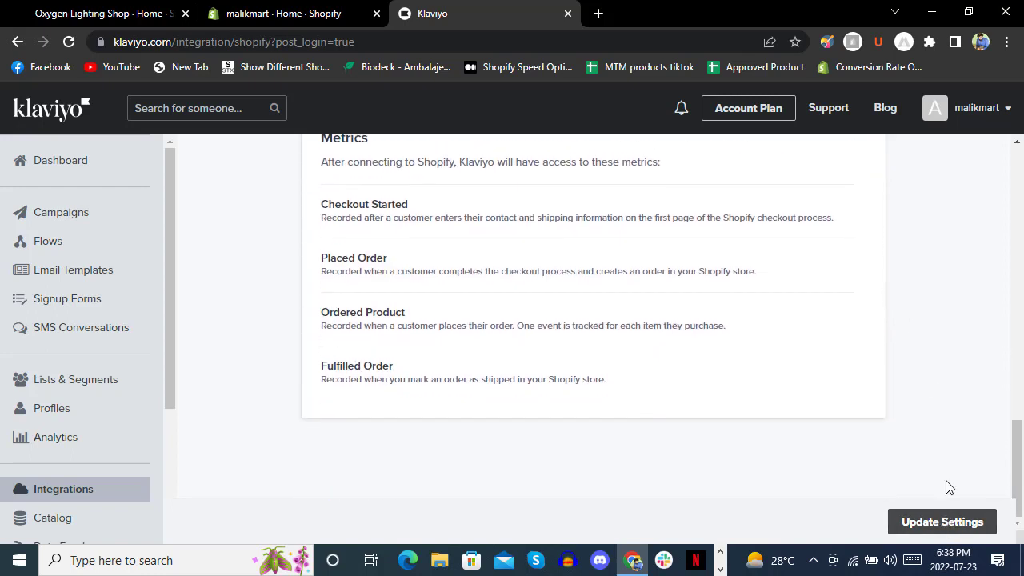
Update the integration settings and confirm, getting the Integration updated notice.
left_click(941, 521)
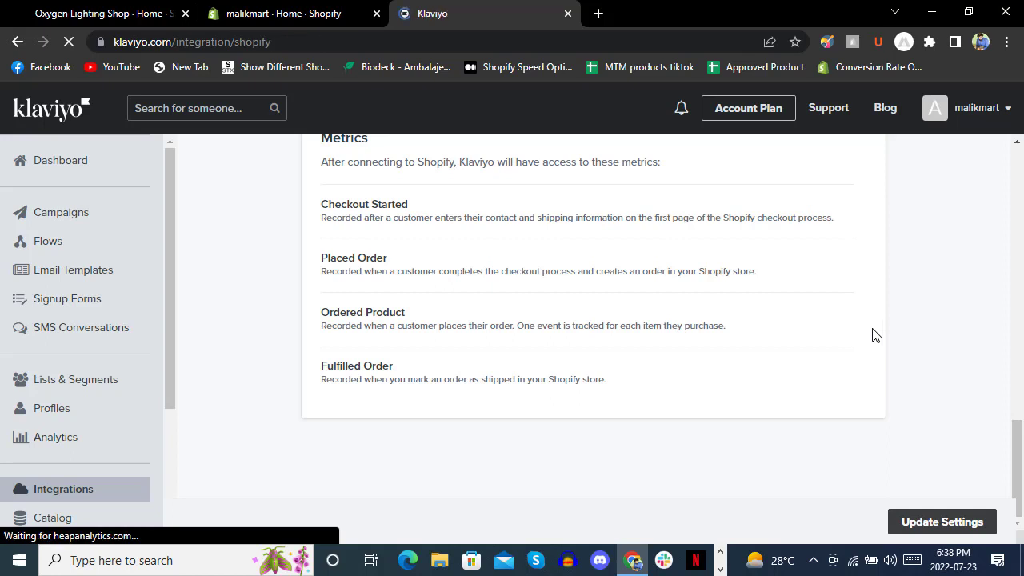
left_click(941, 522)
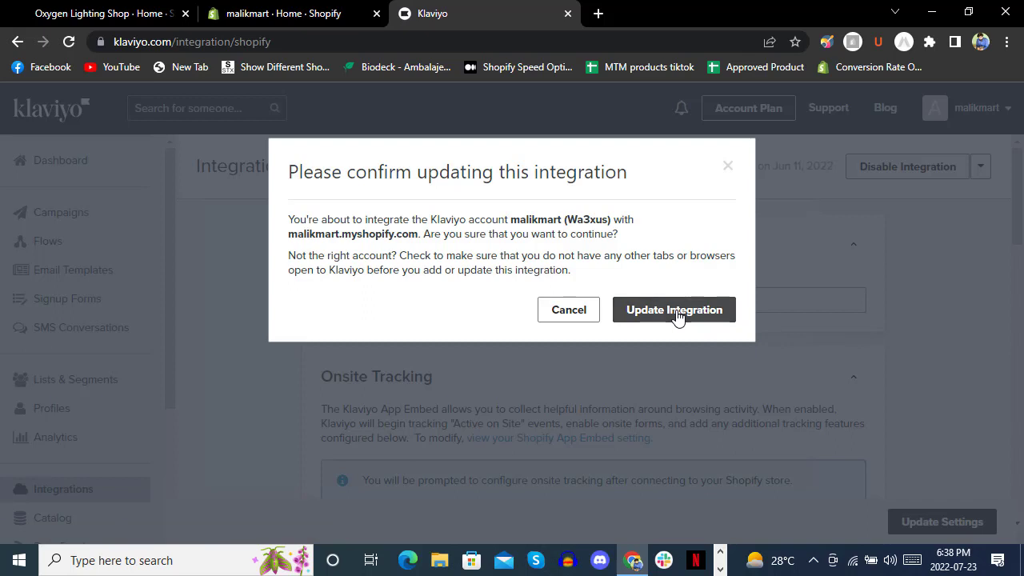
left_click(674, 311)
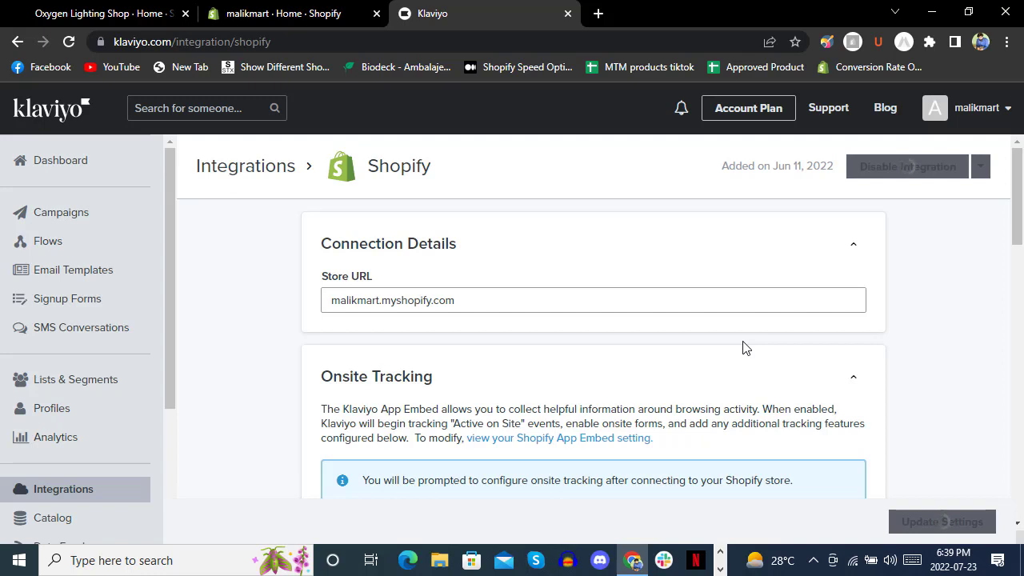
left_click(941, 522)
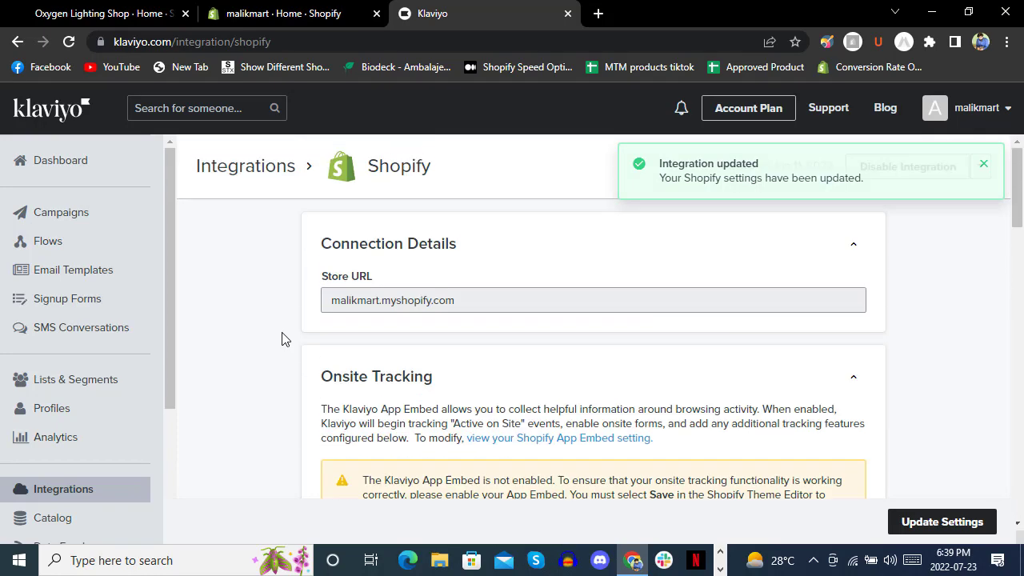
scroll("down", 3)
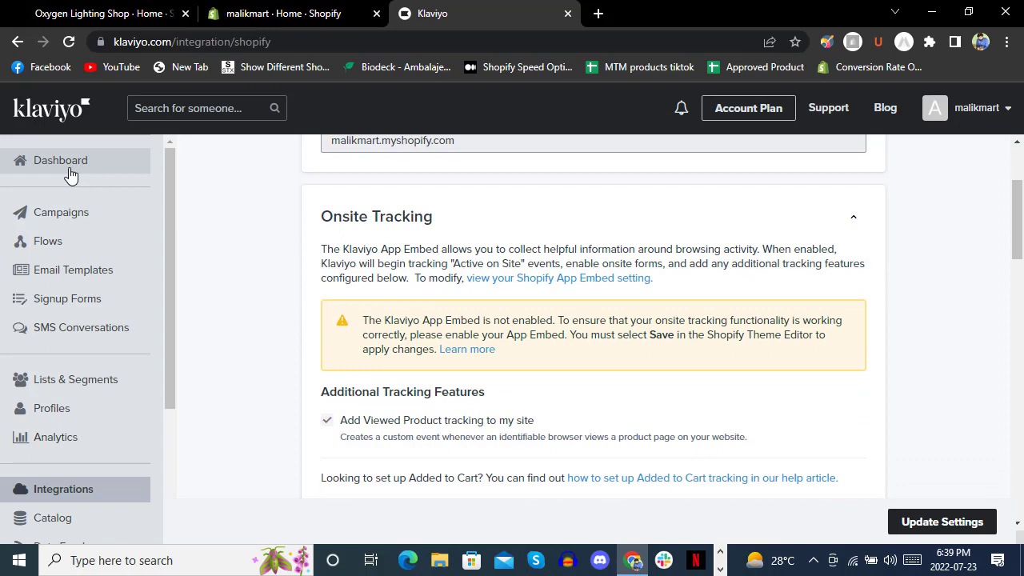
Return to the Klaviyo dashboard and review the Performance overview showing revenue and the live Abandoned Cart flow.
left_click(61, 160)
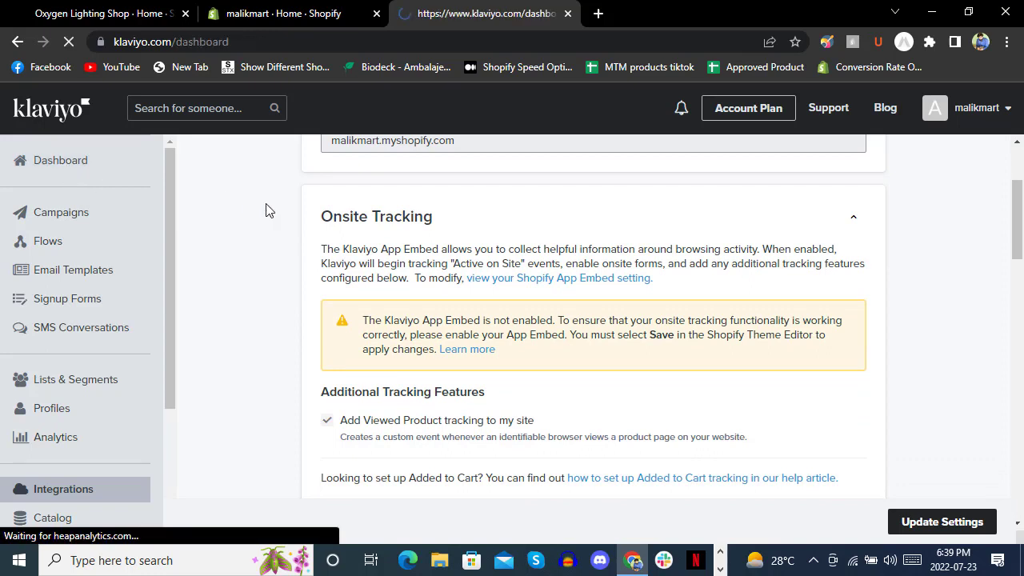
left_click(60, 160)
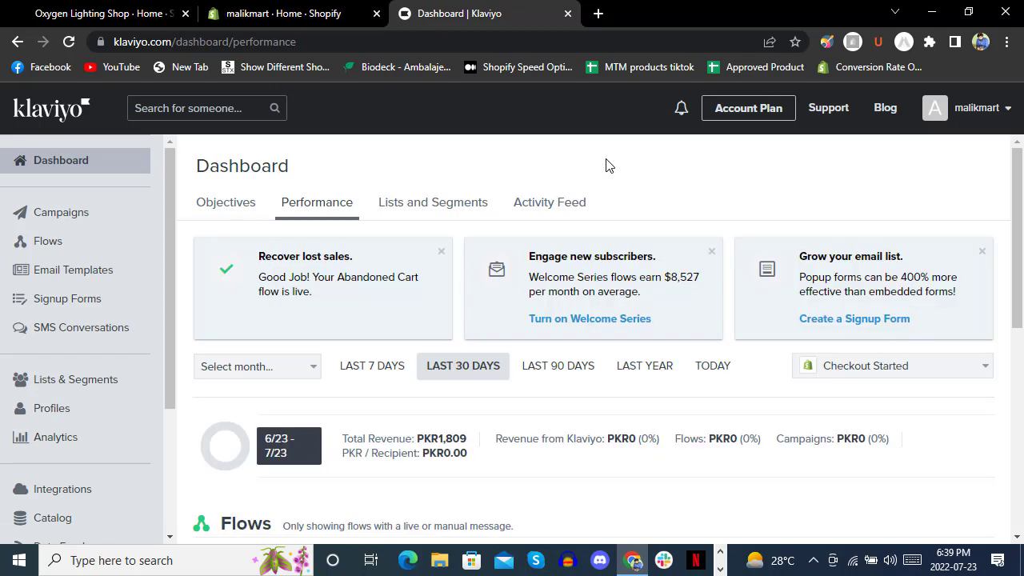
mouse_move(723, 208)
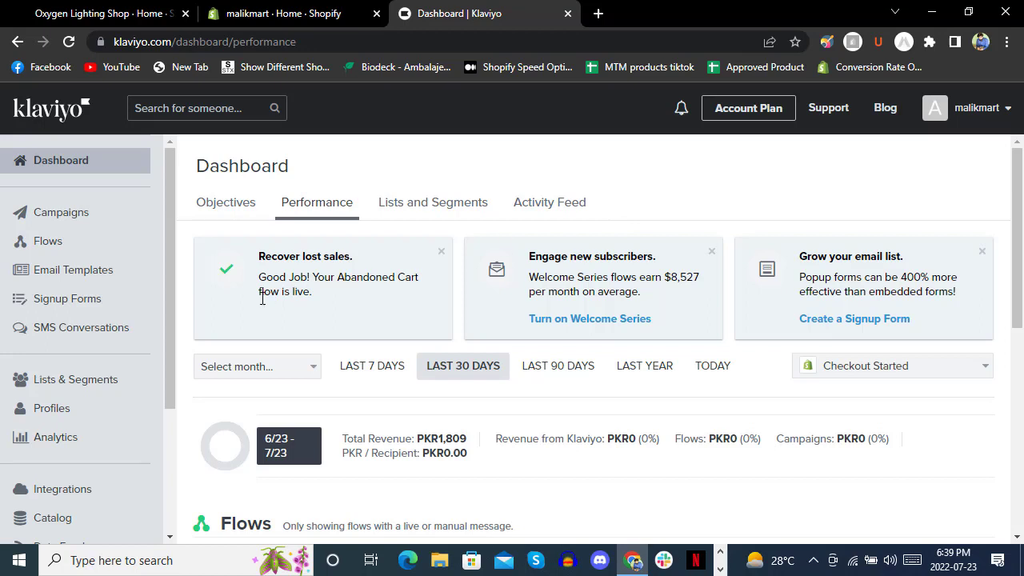
mouse_move(406, 301)
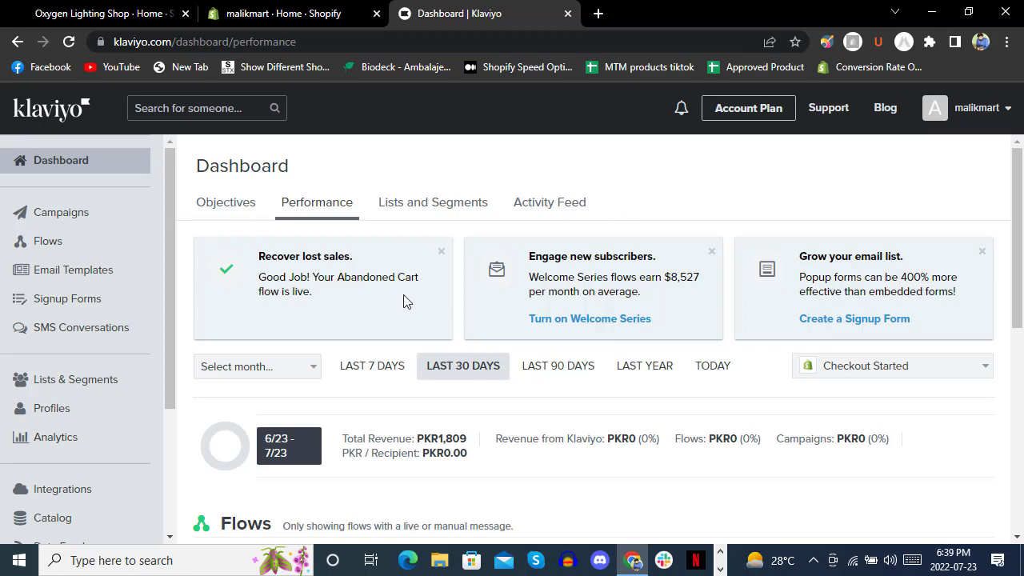
mouse_move(730, 224)
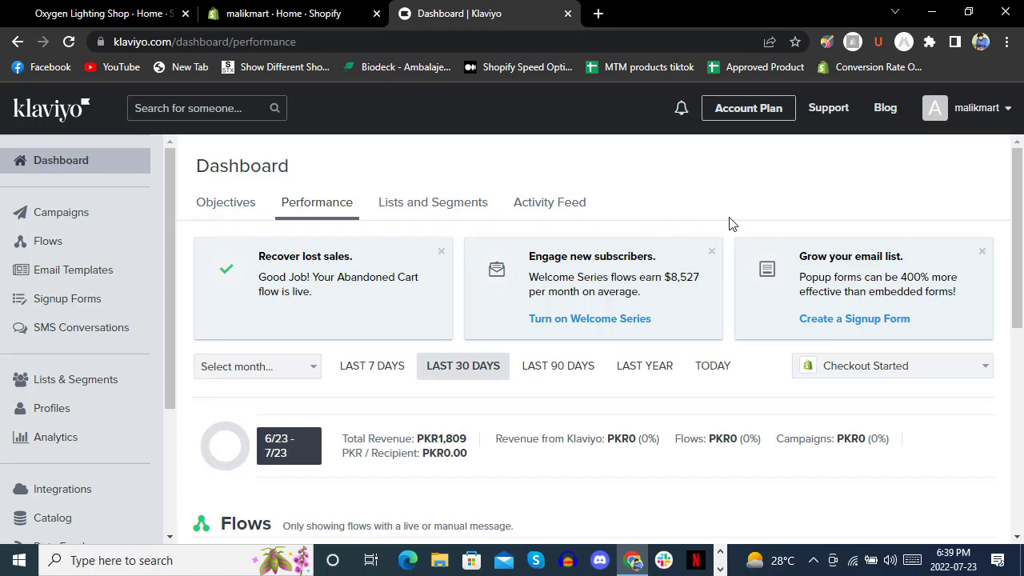
scroll("down", 3)
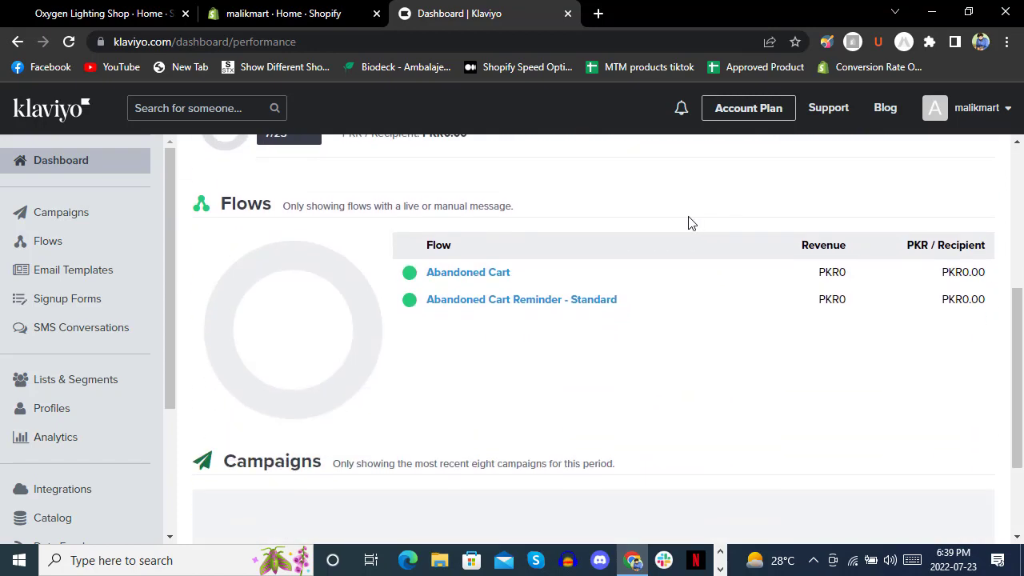
scroll("up", 3)
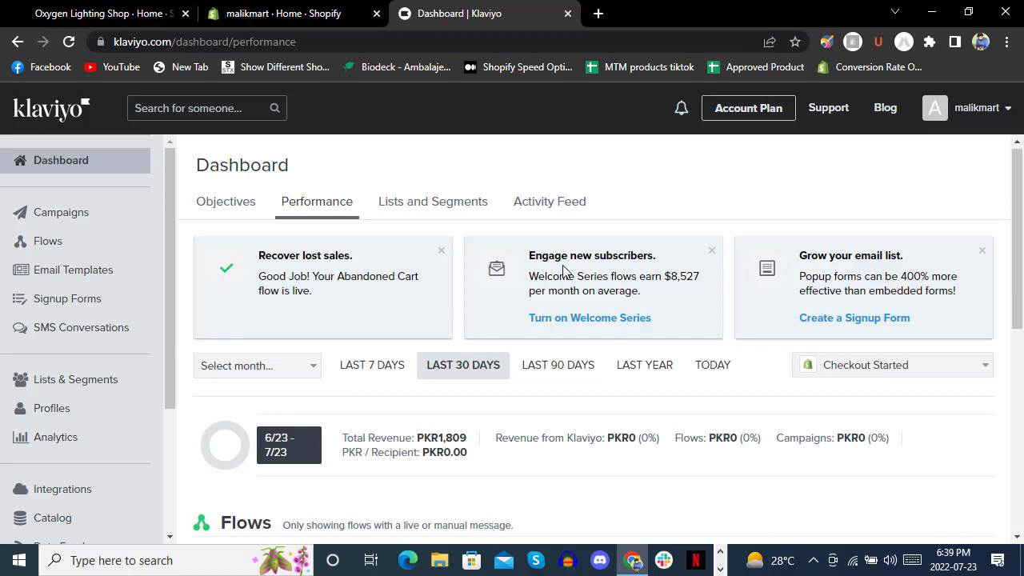
scroll("down", 3)
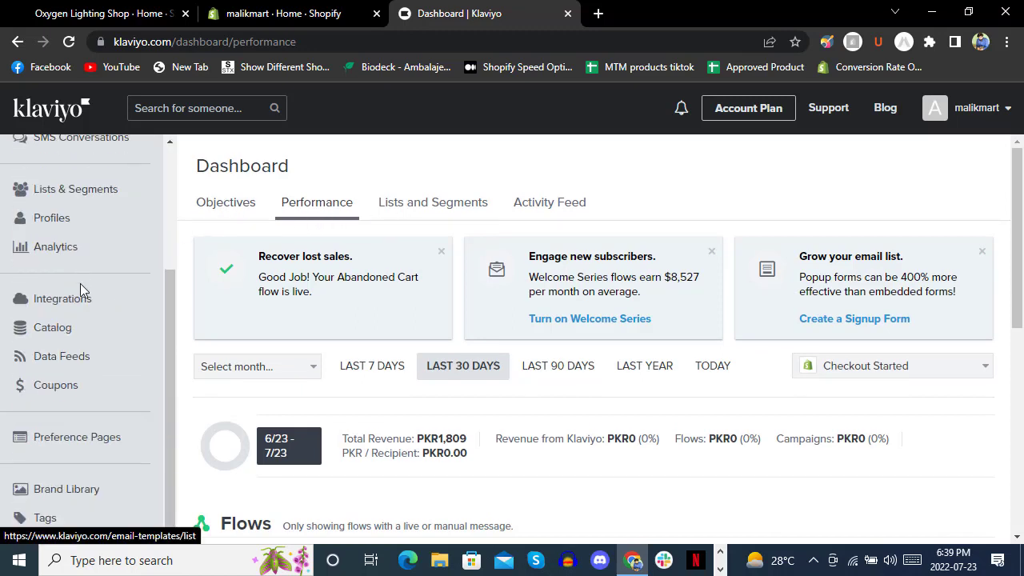